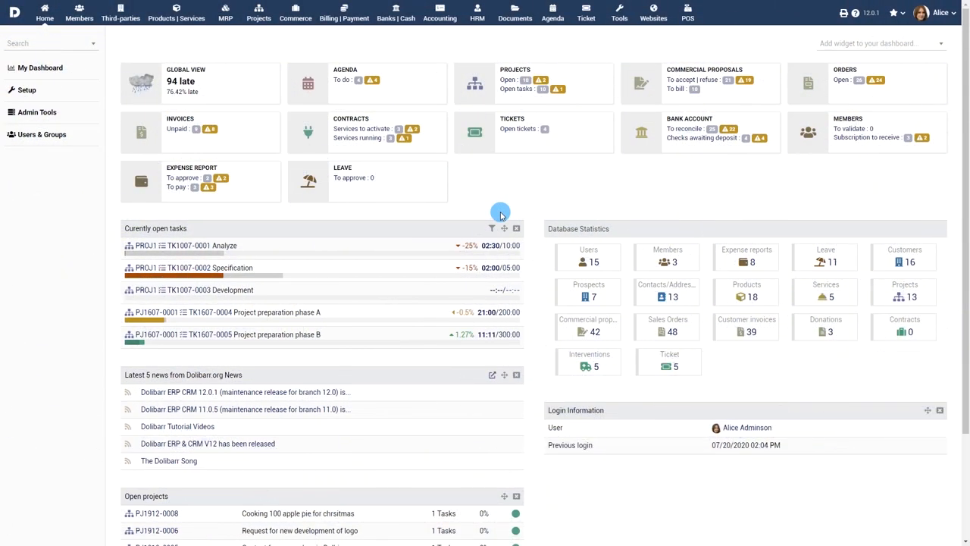
mouse_move(470, 206)
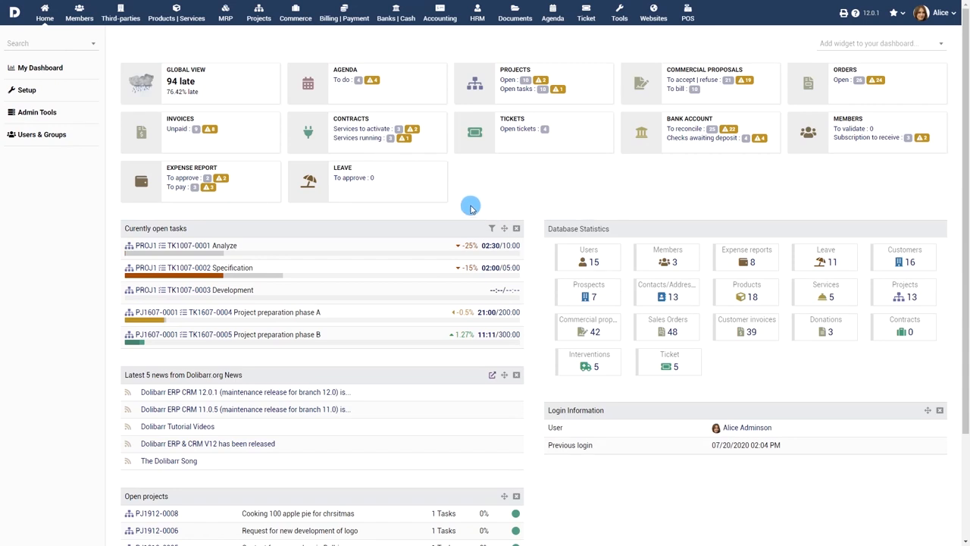
- Activate the Vendors and Vendor Commercial Proposals modules from Setup > Modules/Applications
left_click(27, 89)
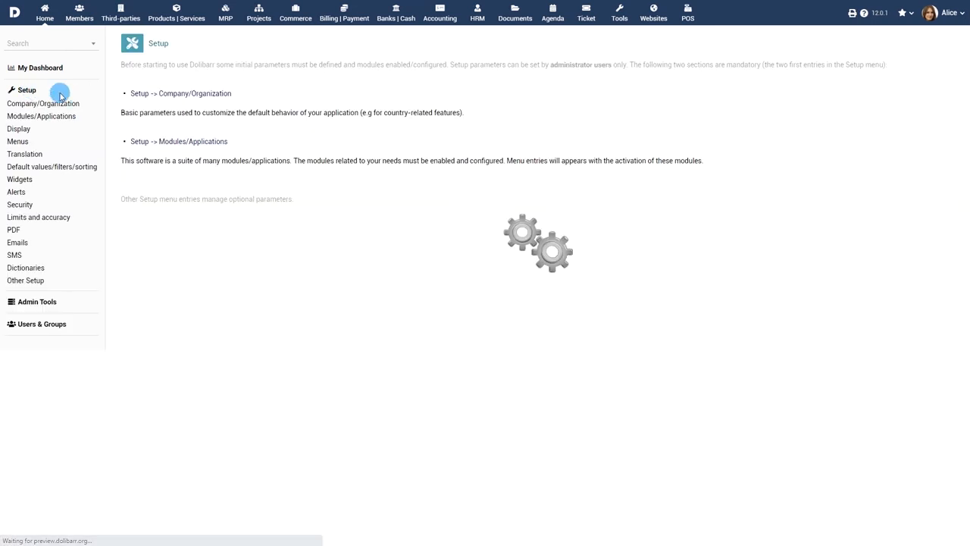
left_click(41, 115)
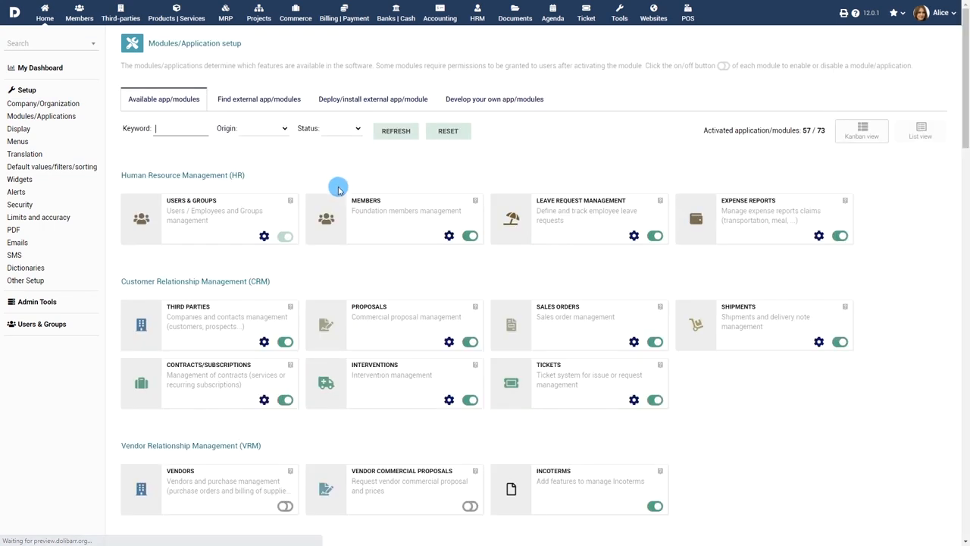
scroll("down", 3)
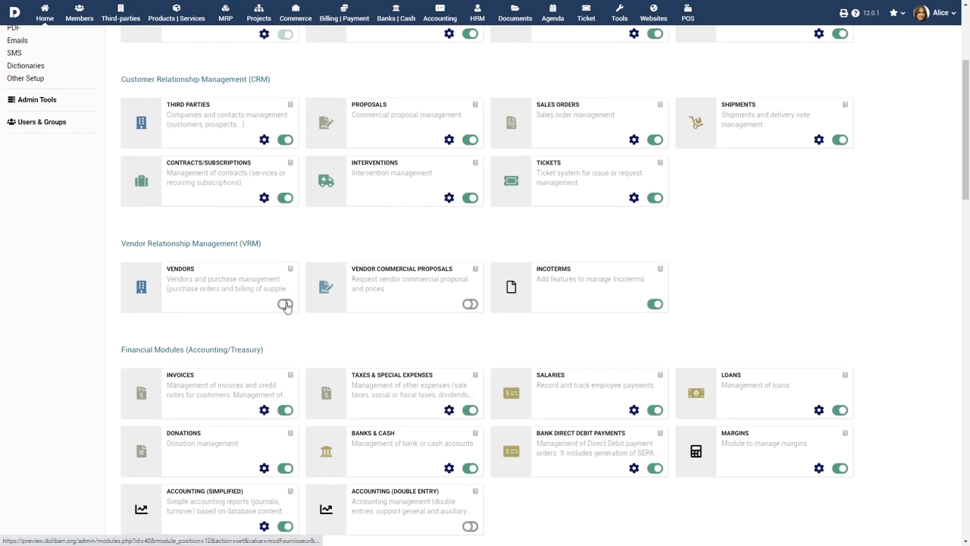
left_click(285, 303)
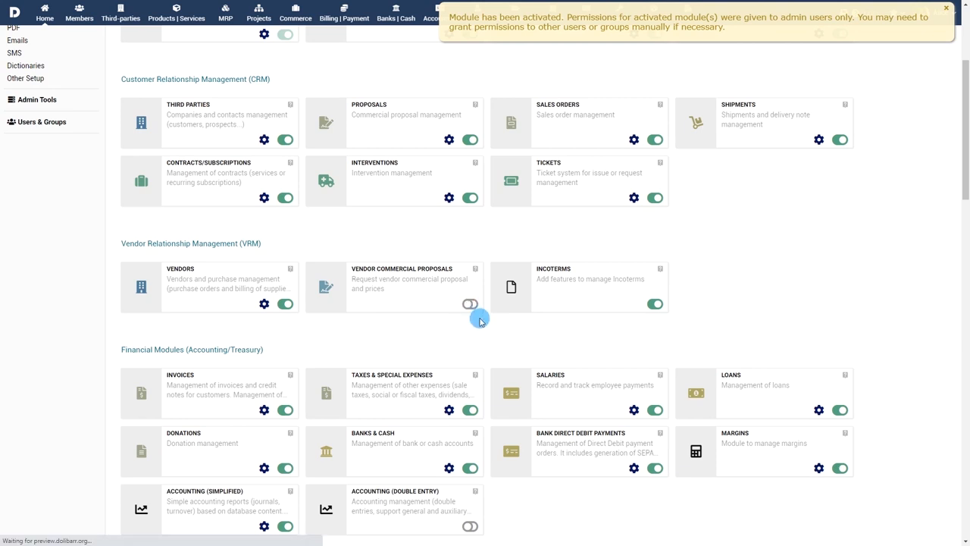
left_click(470, 303)
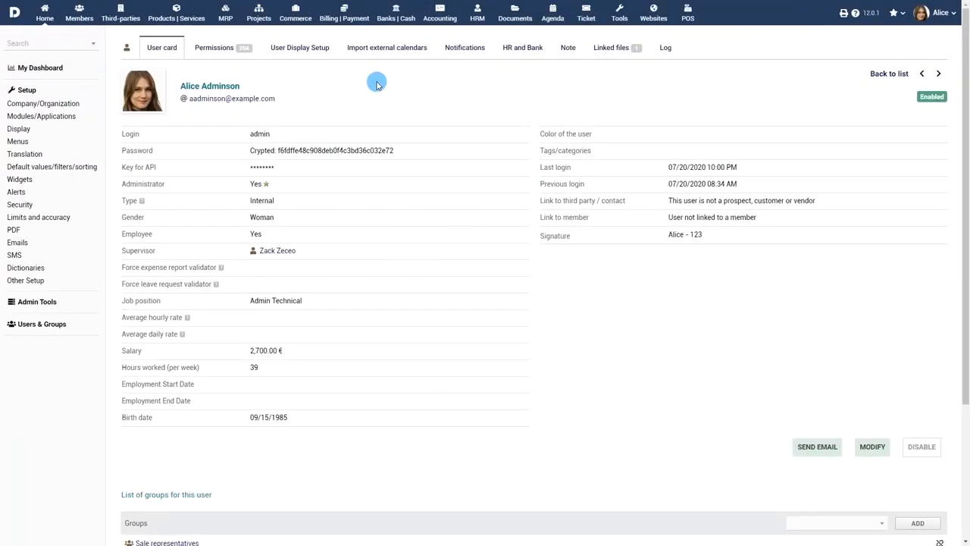
- Grant the administrator all Vendors and Vendor Commercial Proposals permissions
left_click(214, 47)
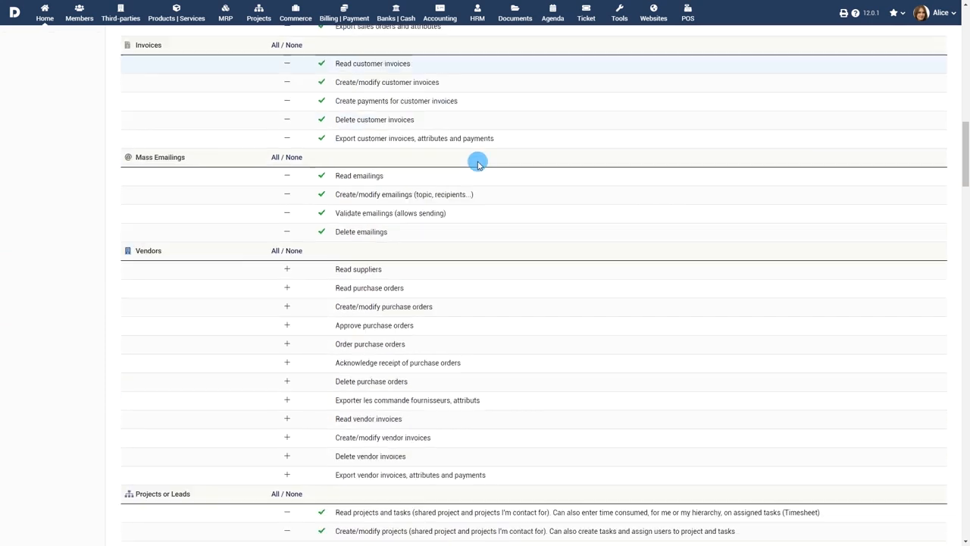
scroll("down", 3)
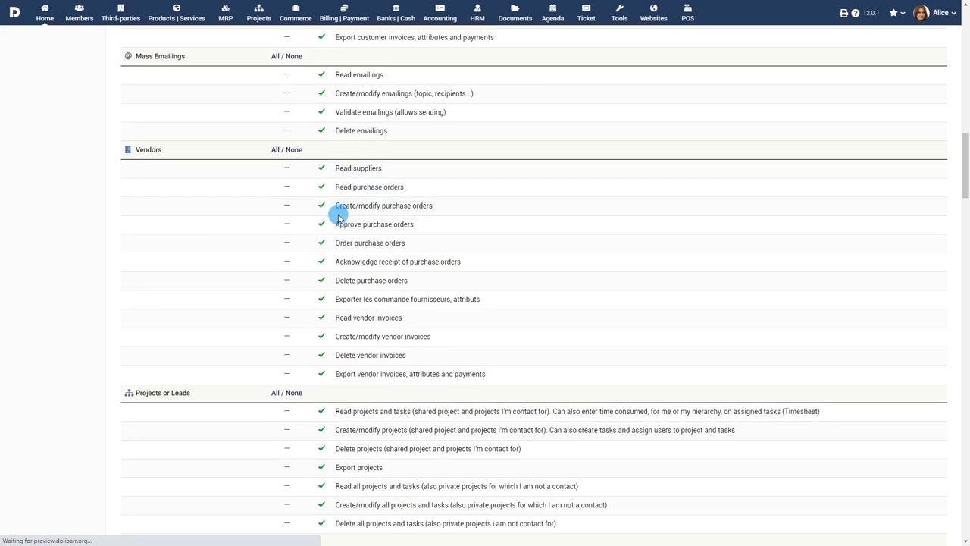
scroll("down", 3)
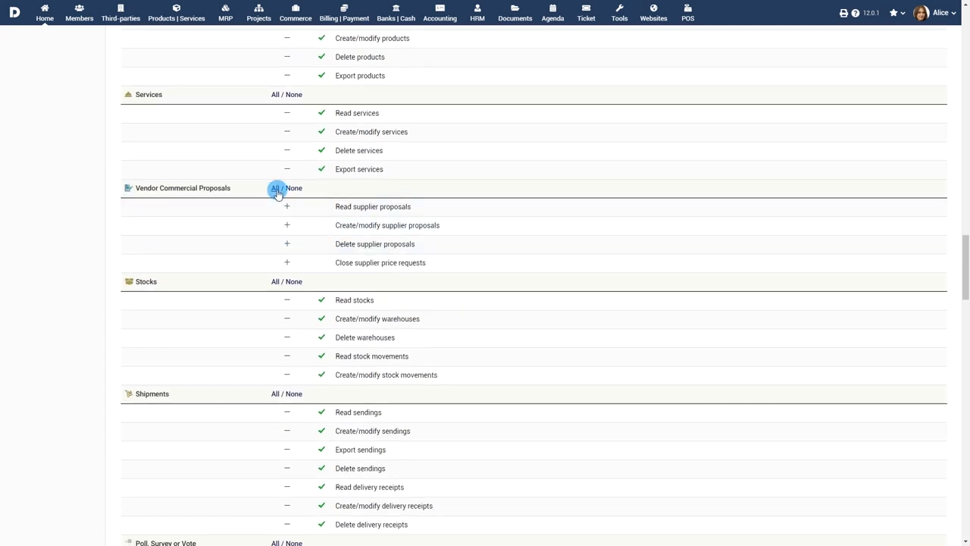
left_click(276, 188)
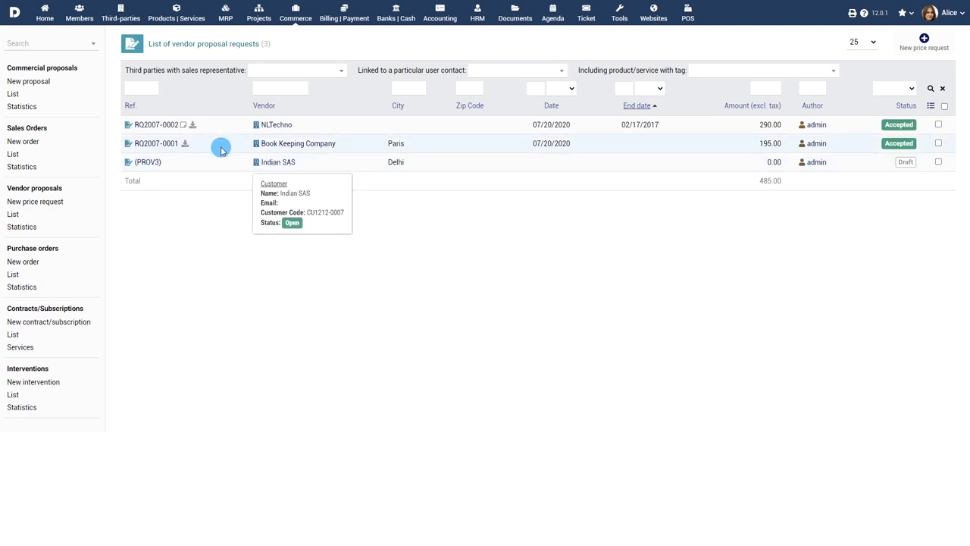
- Create a draft purchase order from proposal RQ2007-0002 linked to PROJ1 Project One
left_click(155, 125)
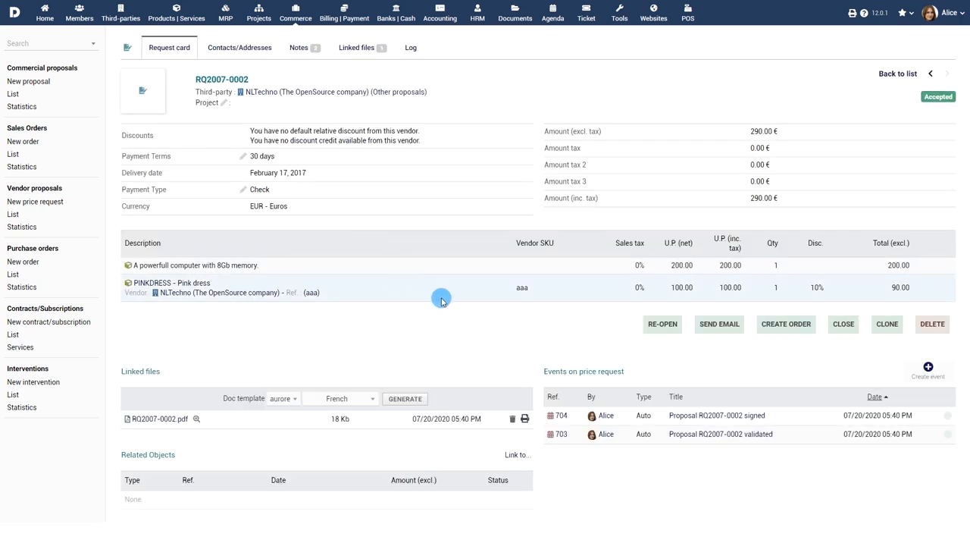
left_click(785, 325)
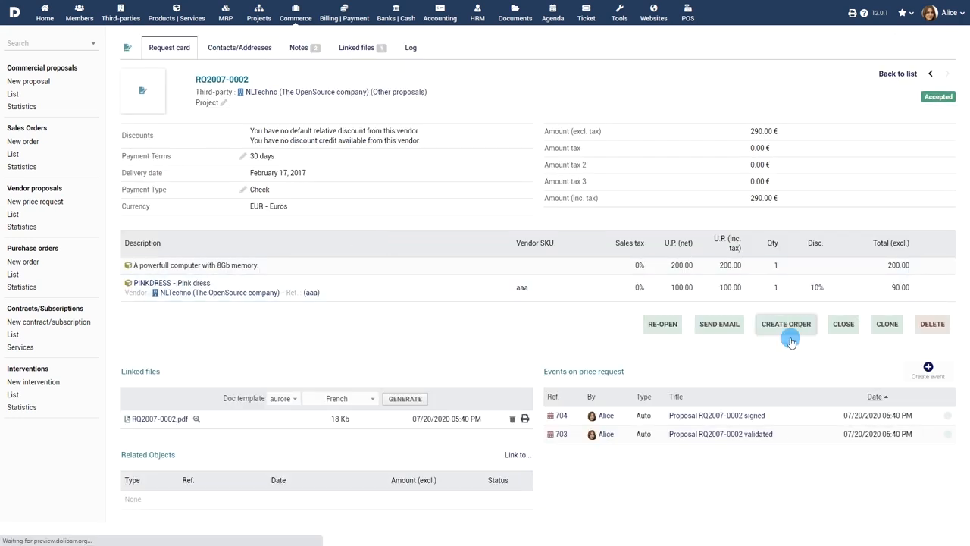
left_click(786, 324)
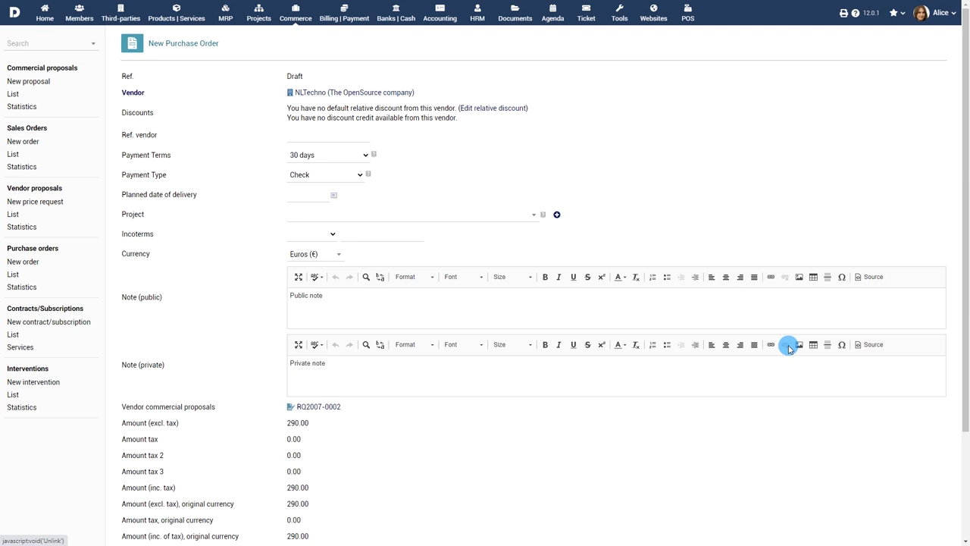
mouse_move(788, 346)
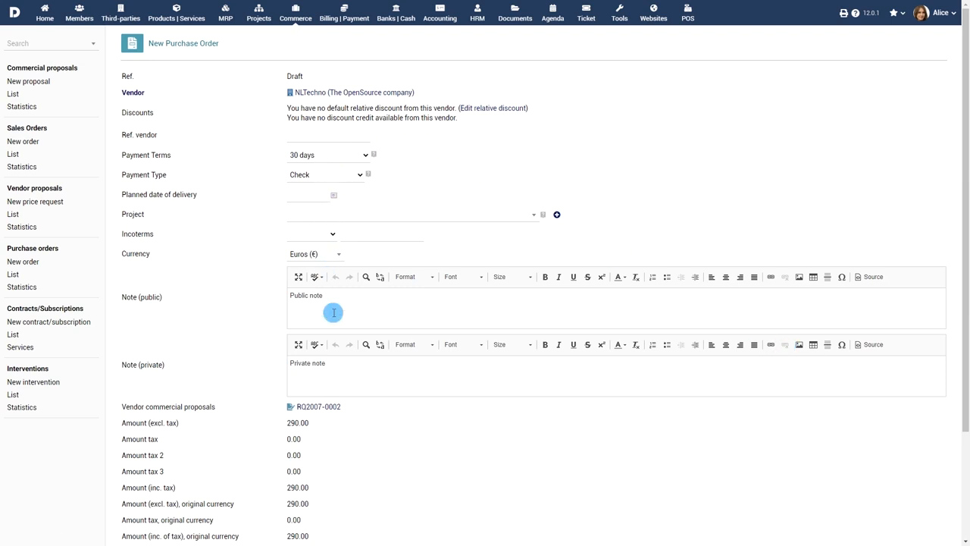
scroll("down", 3)
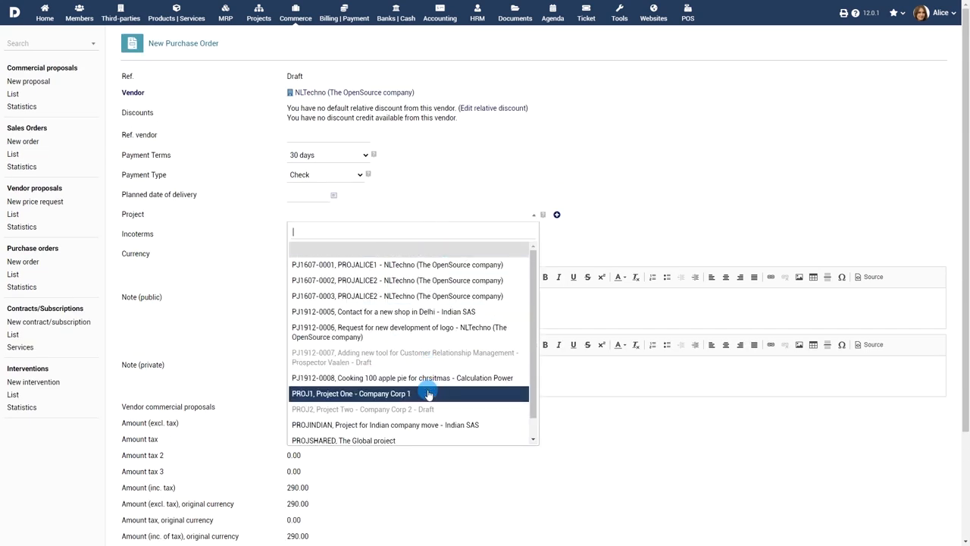
left_click(352, 394)
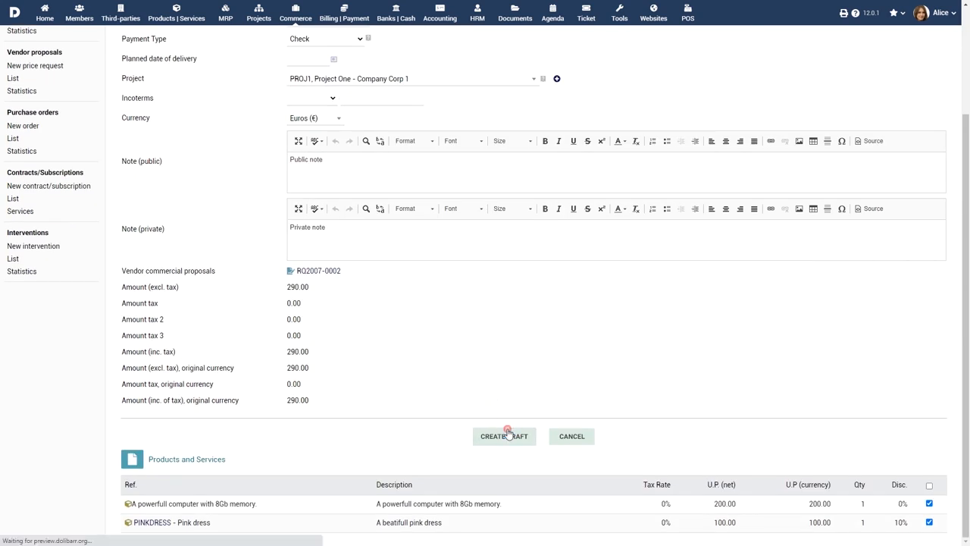
left_click(503, 437)
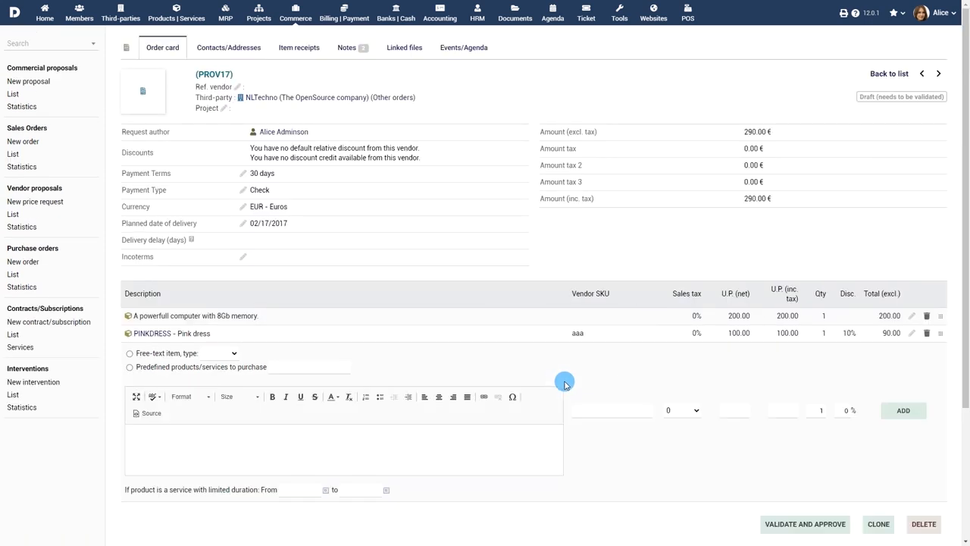
- Link sales order PROV93 to purchase order PROV17 under Related Objects
scroll("down", 3)
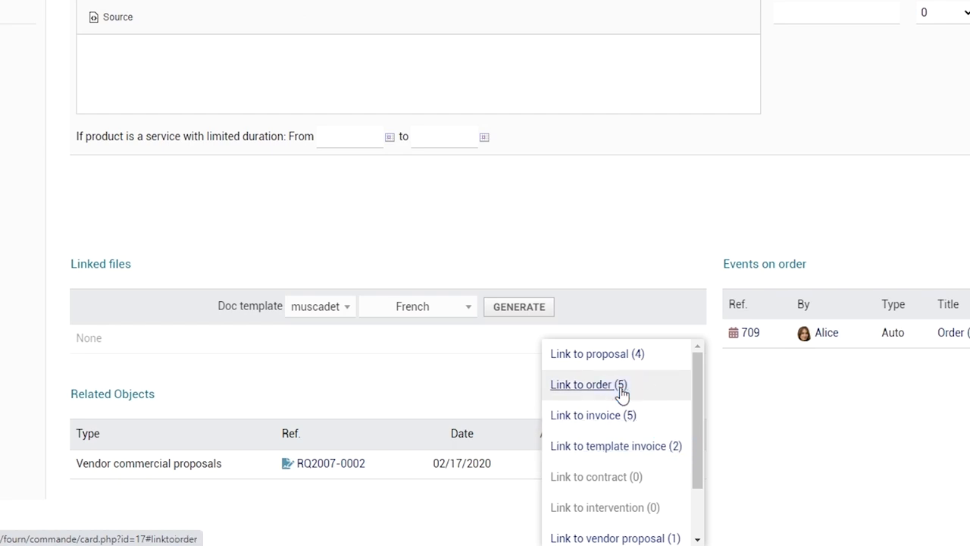
left_click(588, 385)
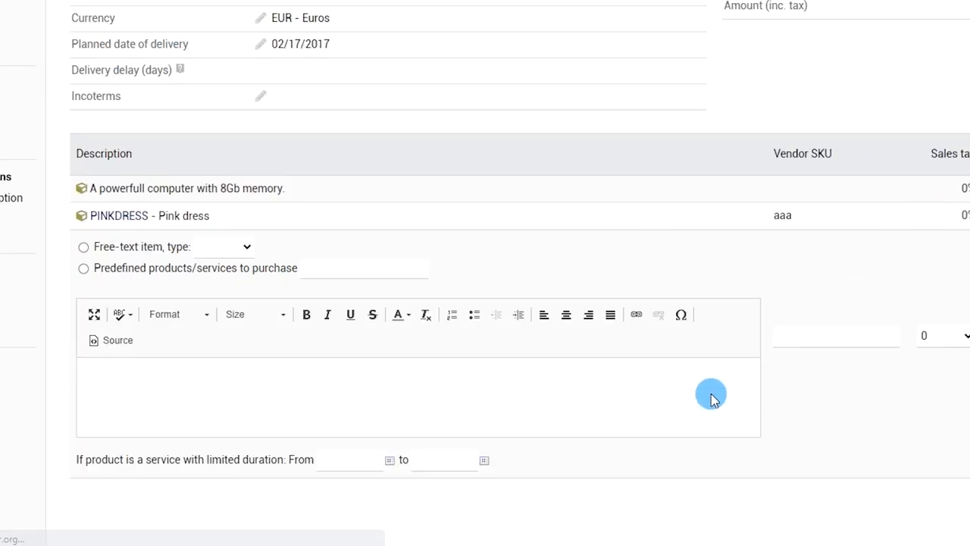
scroll("down", 3)
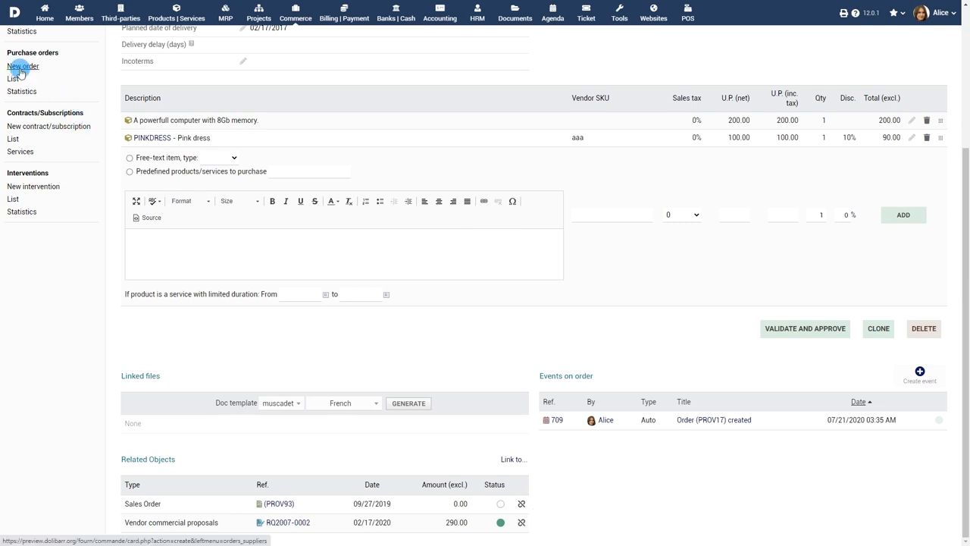
- Draft a Web Dev Agency Inc. order: 30 days, delivery 07/23/2020, Euros, public note about the email discussion
left_click(22, 66)
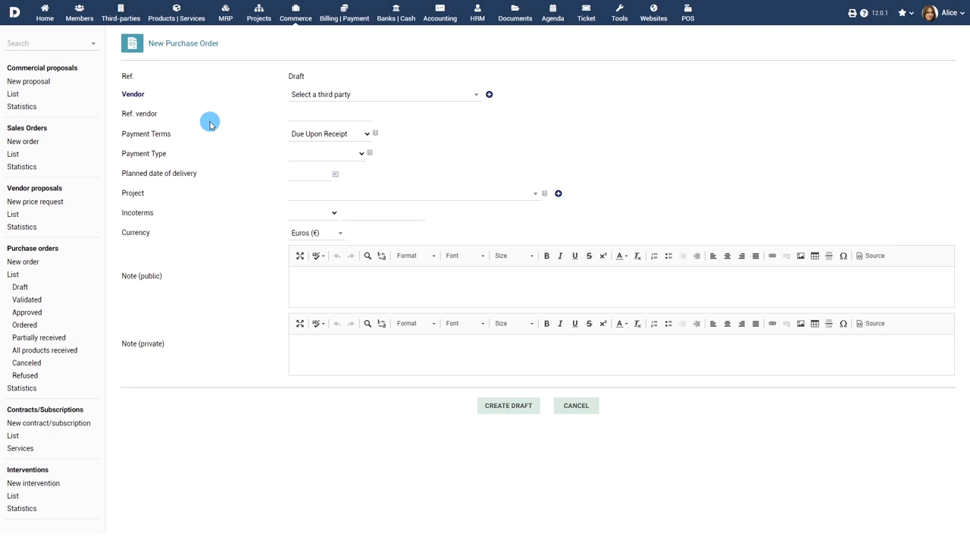
left_click(382, 94)
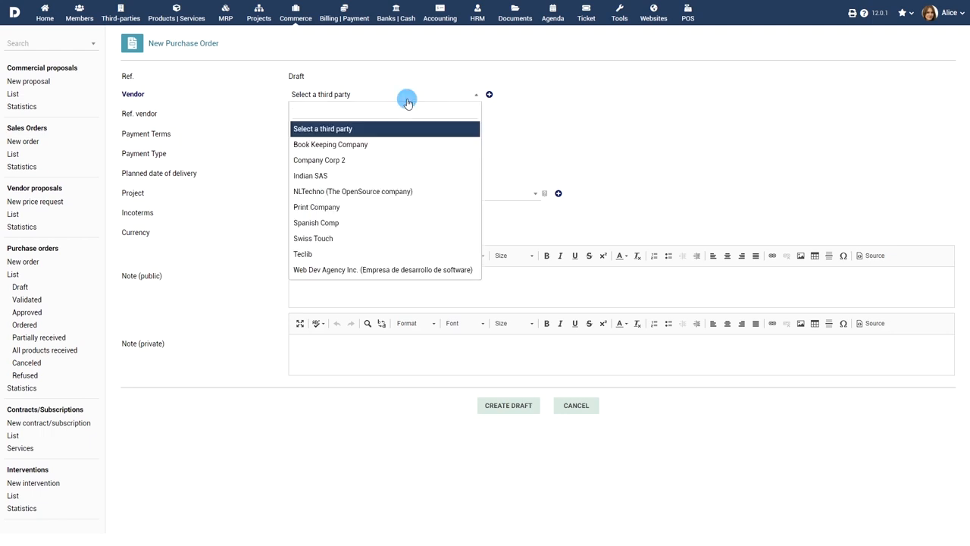
left_click(382, 270)
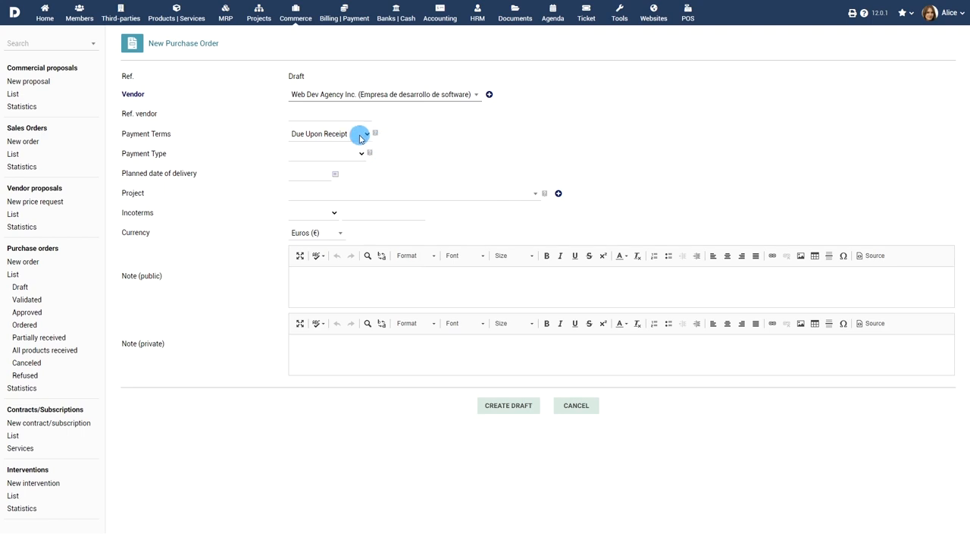
left_click(328, 133)
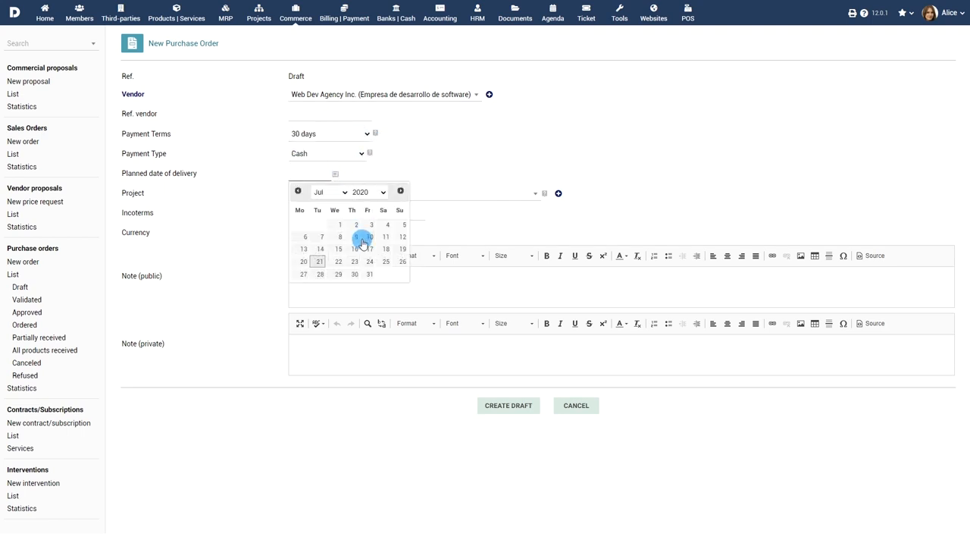
left_click(410, 193)
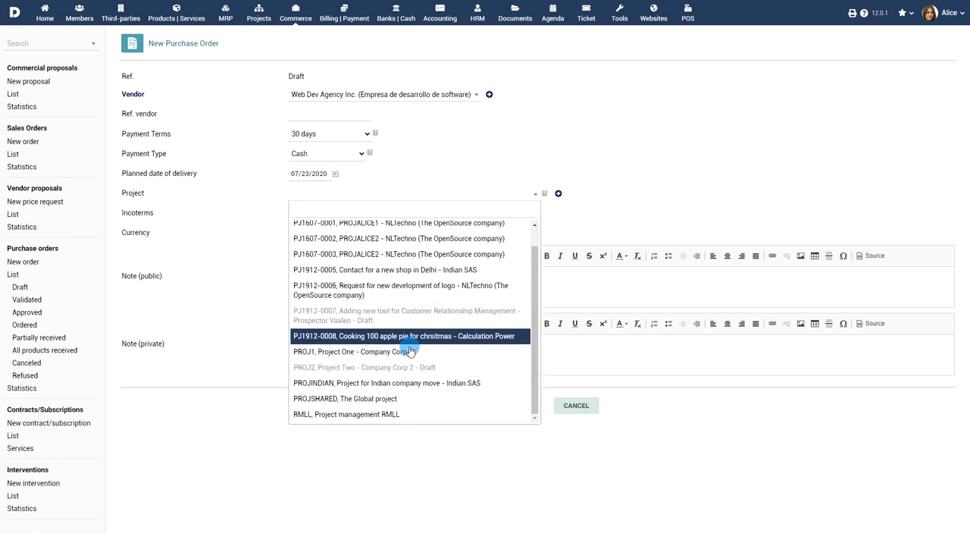
left_click(346, 398)
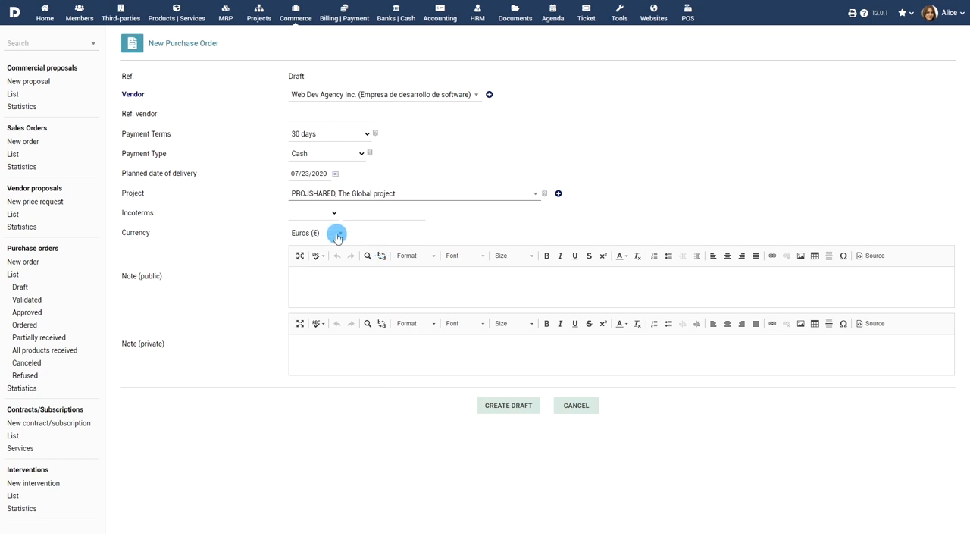
type("As per the email discussion with Mr. Robert")
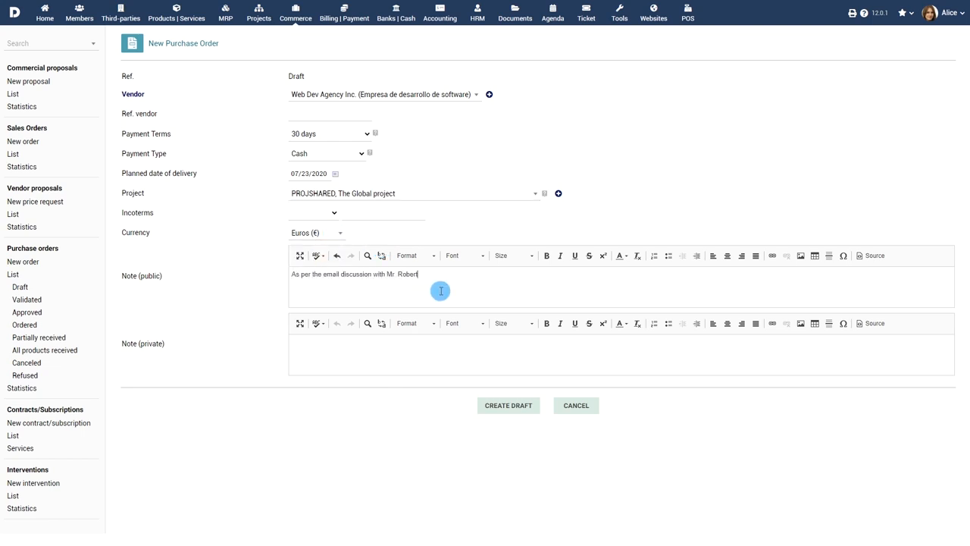
left_click(508, 405)
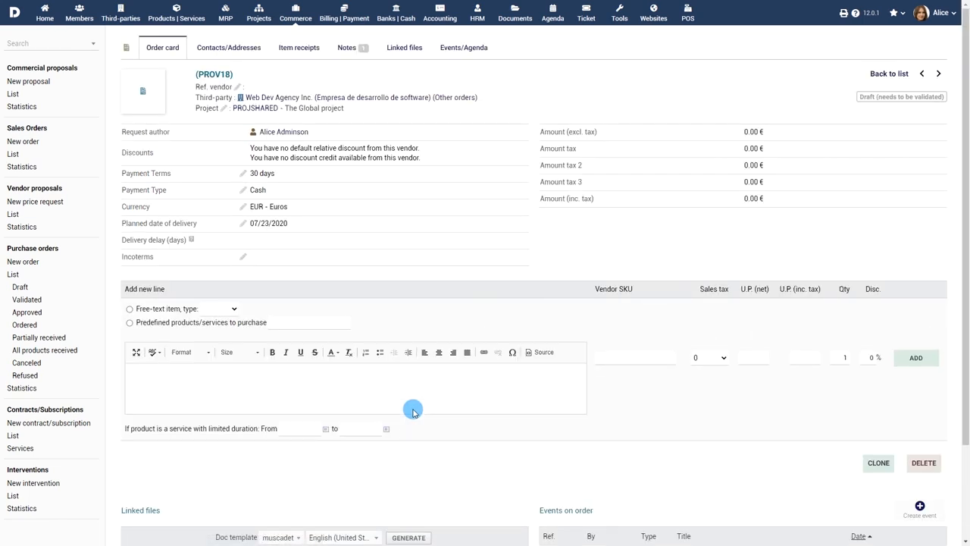
mouse_move(416, 417)
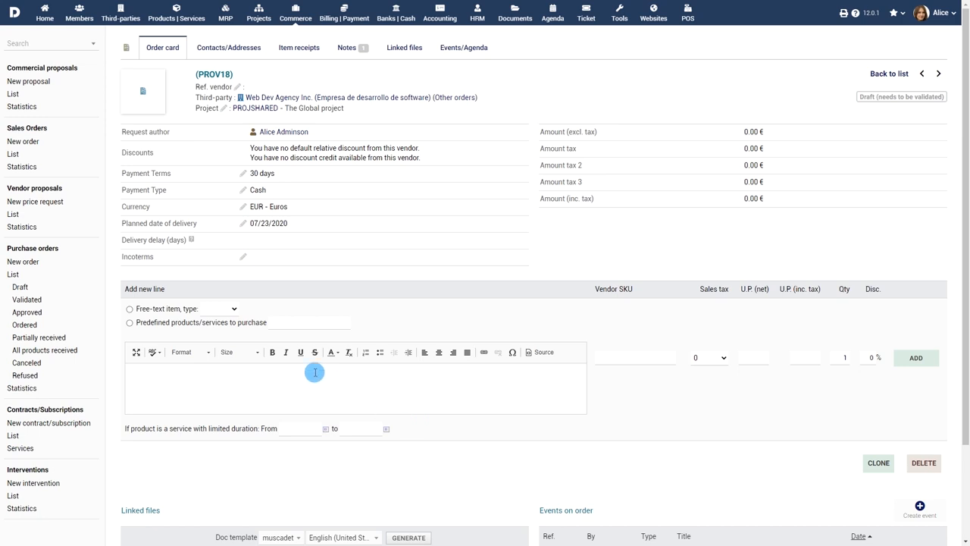
mouse_move(294, 365)
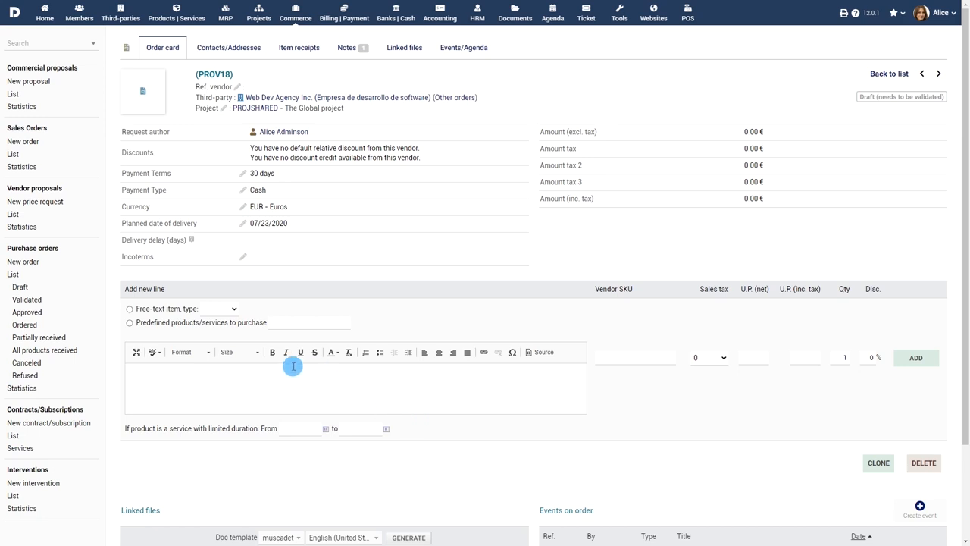
- Add product lines Swiss Army Knife at 329.00 and Knife Holder at 15.00, qty 4, 4% tax
left_click(129, 309)
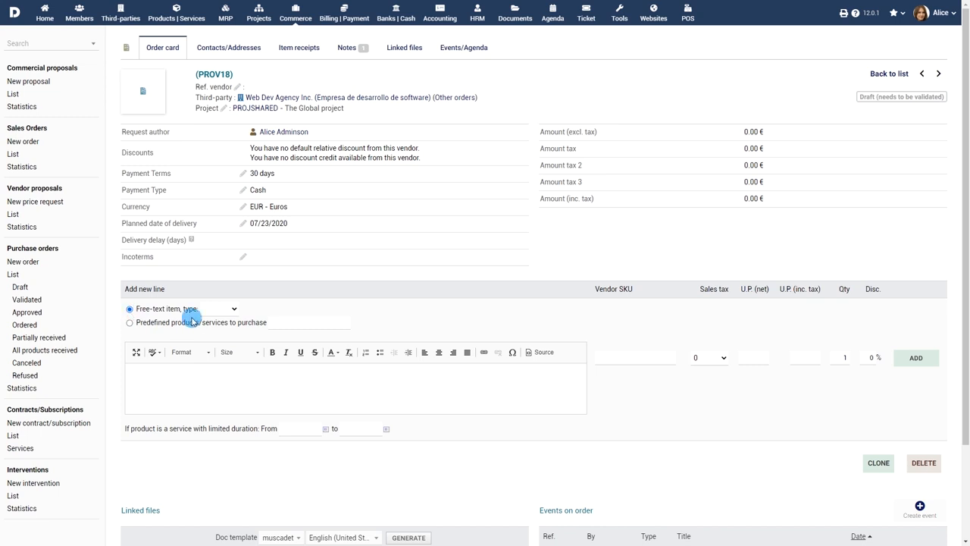
left_click(234, 309)
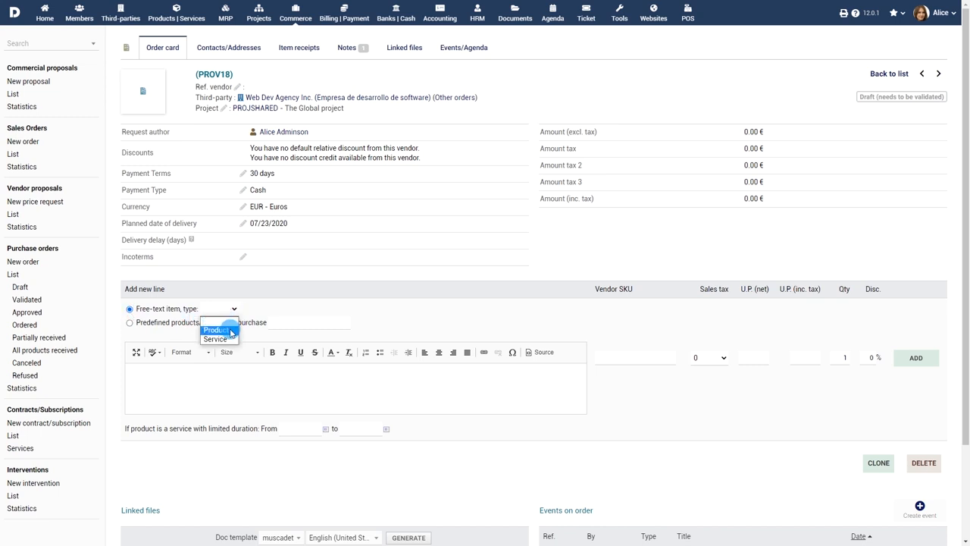
left_click(215, 330)
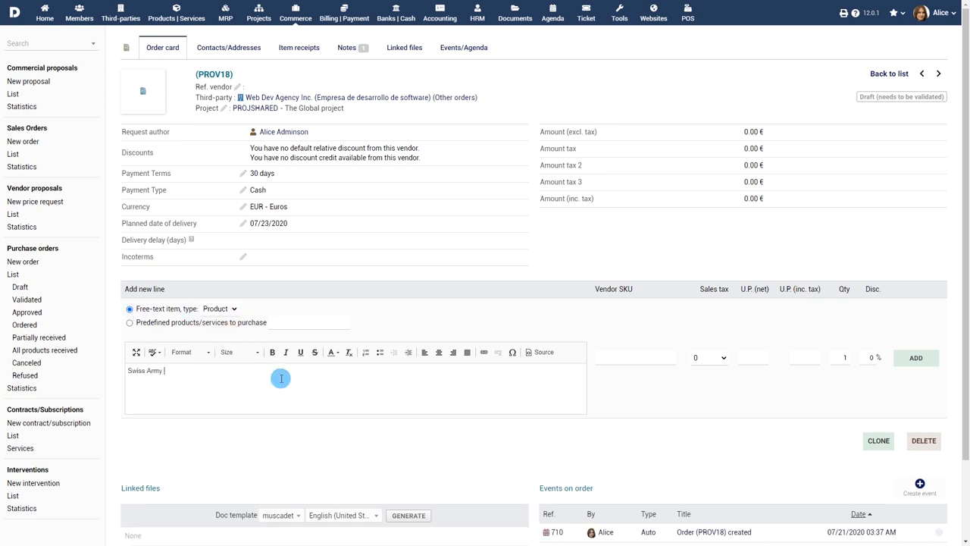
left_click(709, 358)
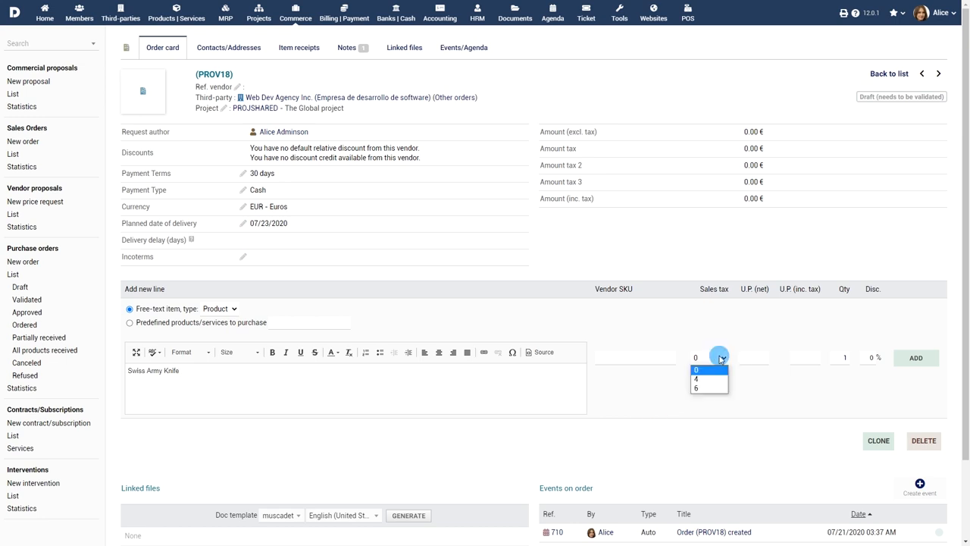
left_click(696, 379)
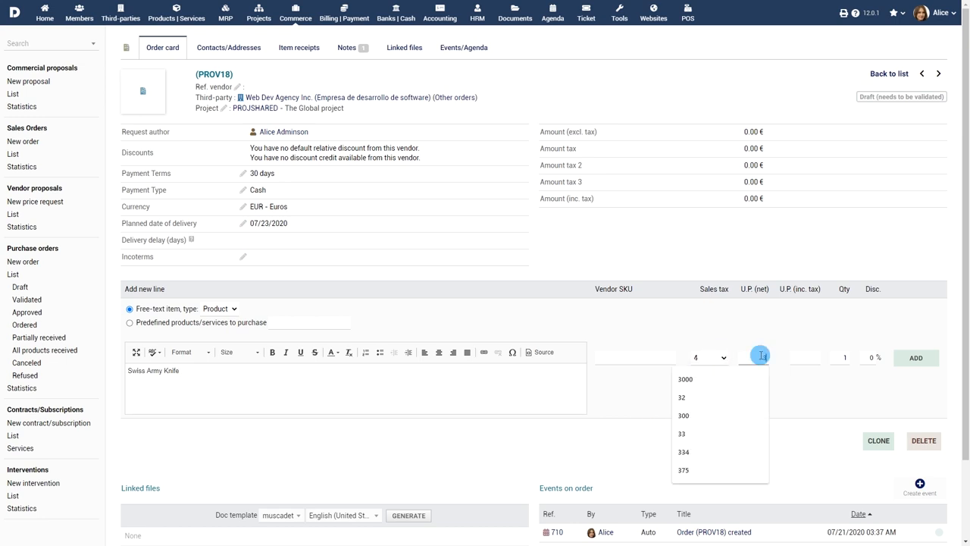
type("329")
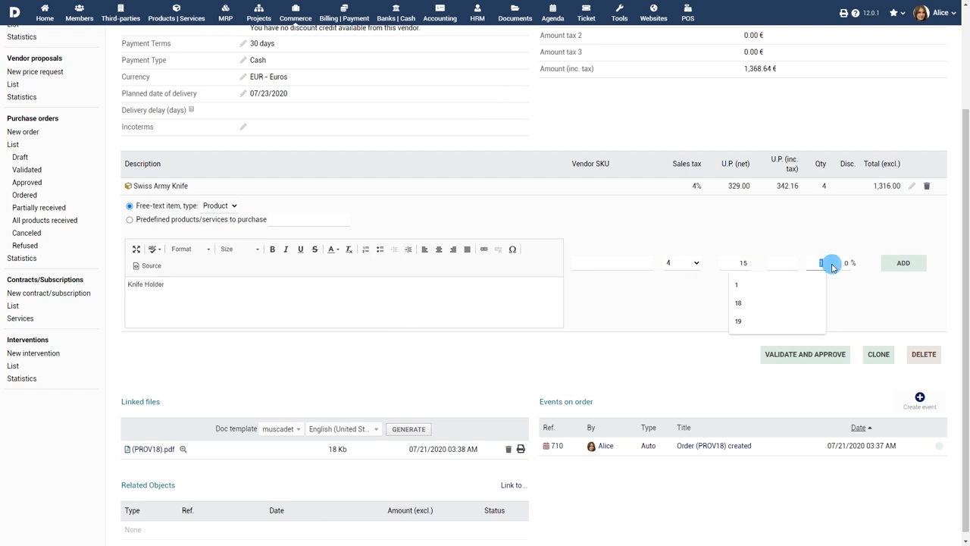
left_click(904, 263)
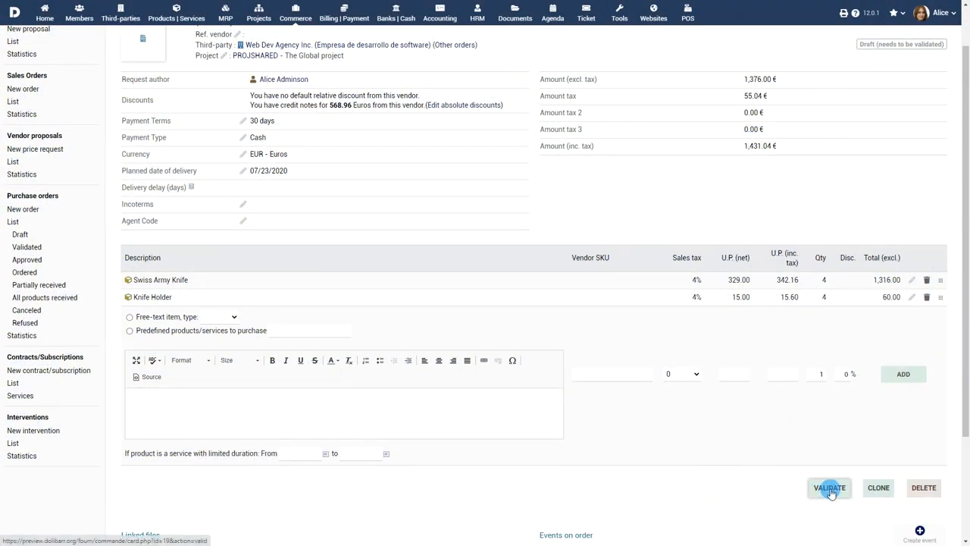
- Validate the order as CF2008-0008 and start its approval
left_click(828, 488)
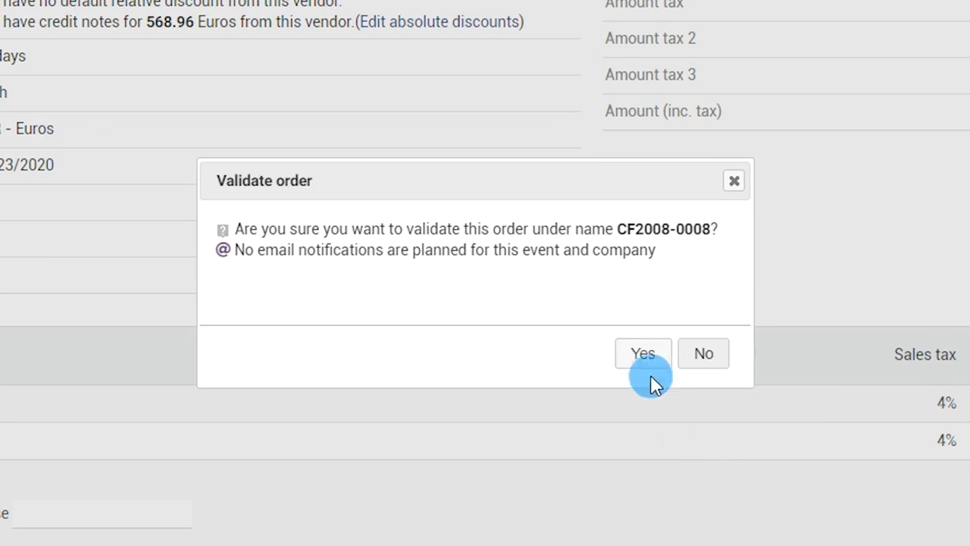
left_click(642, 354)
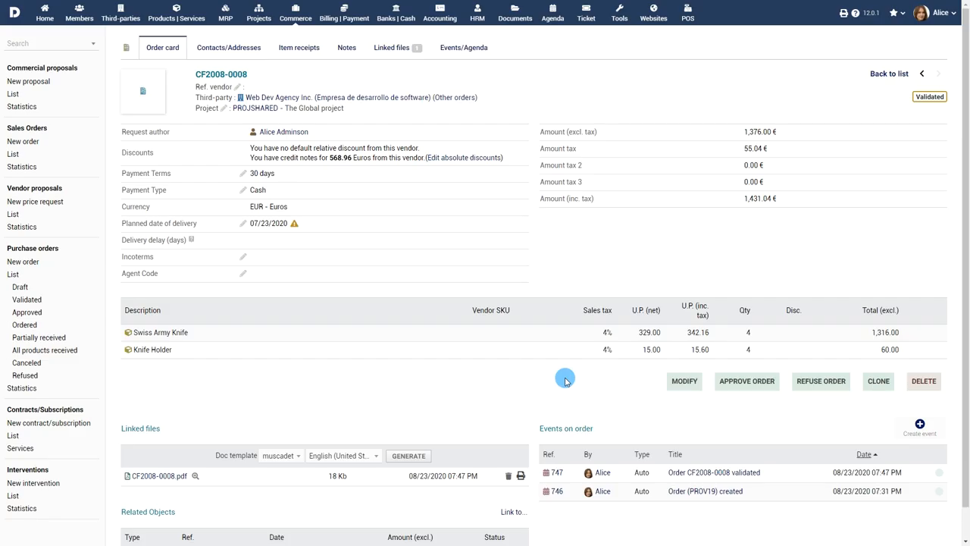
mouse_move(756, 406)
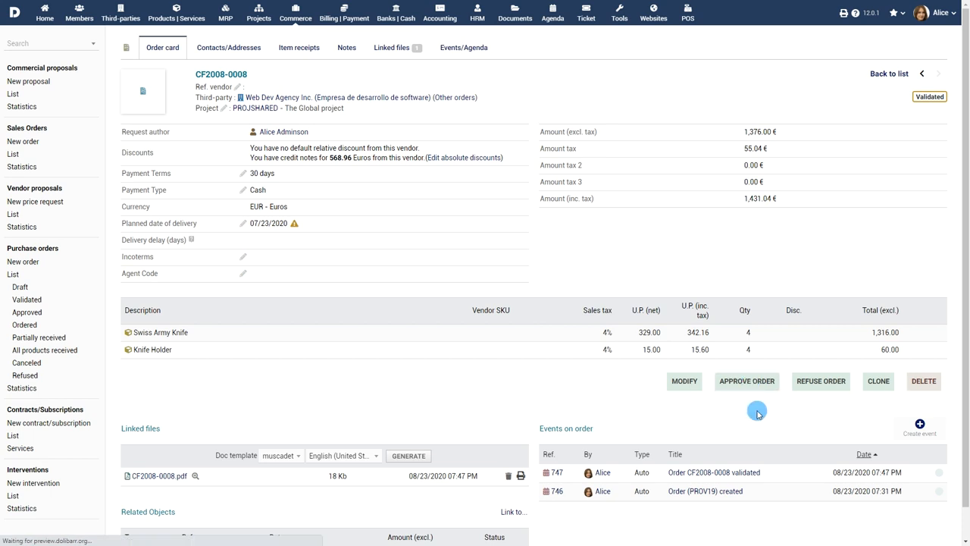
left_click(746, 382)
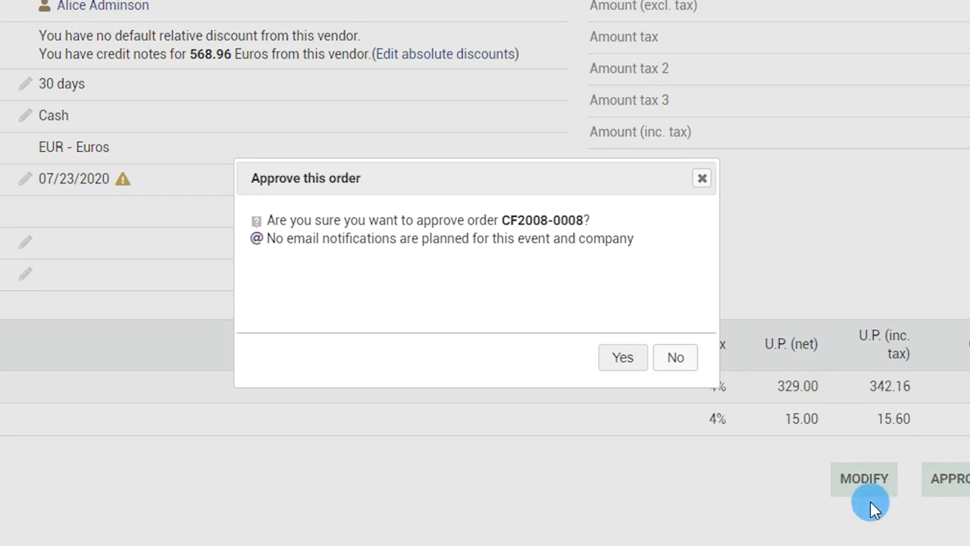
- Confirm approval so the order shows Approved as CF2007-0006
left_click(622, 358)
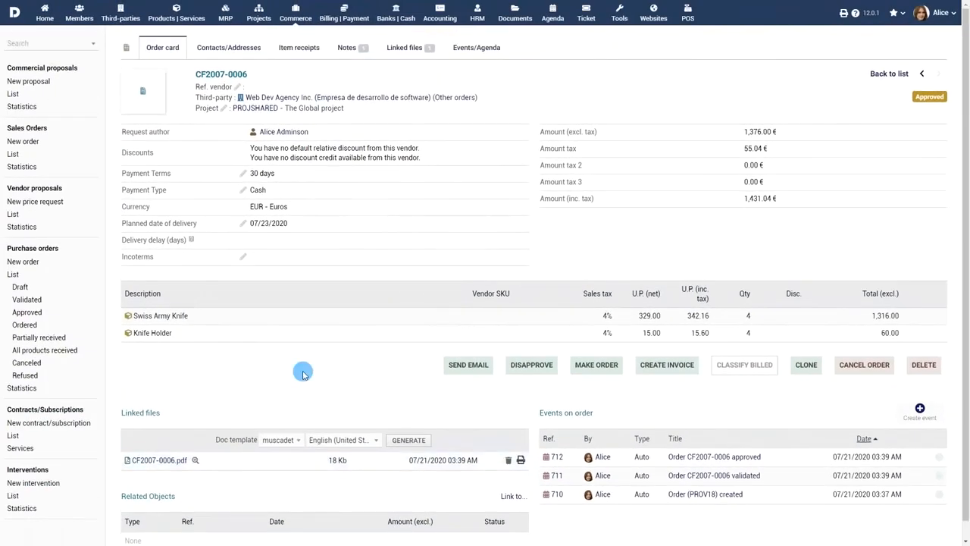
left_click(468, 364)
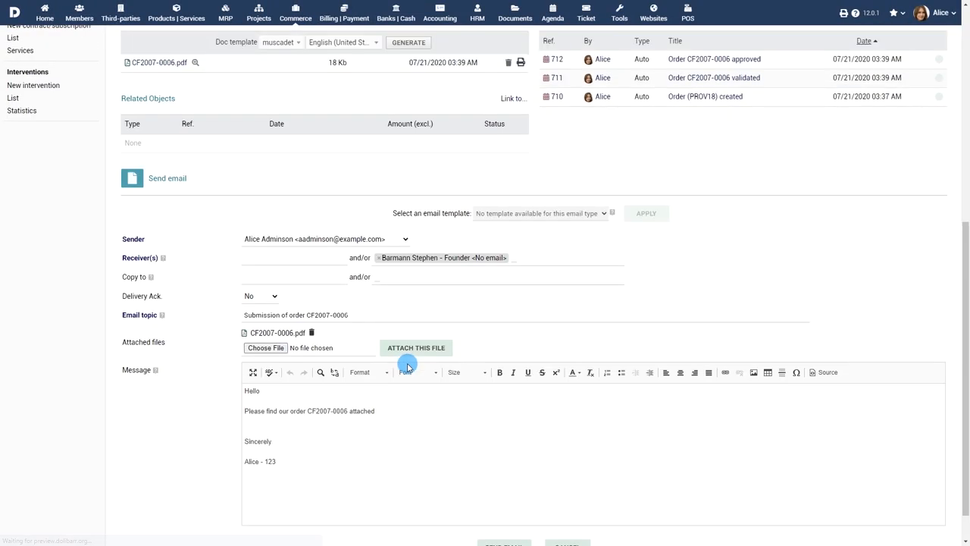
left_click(286, 258)
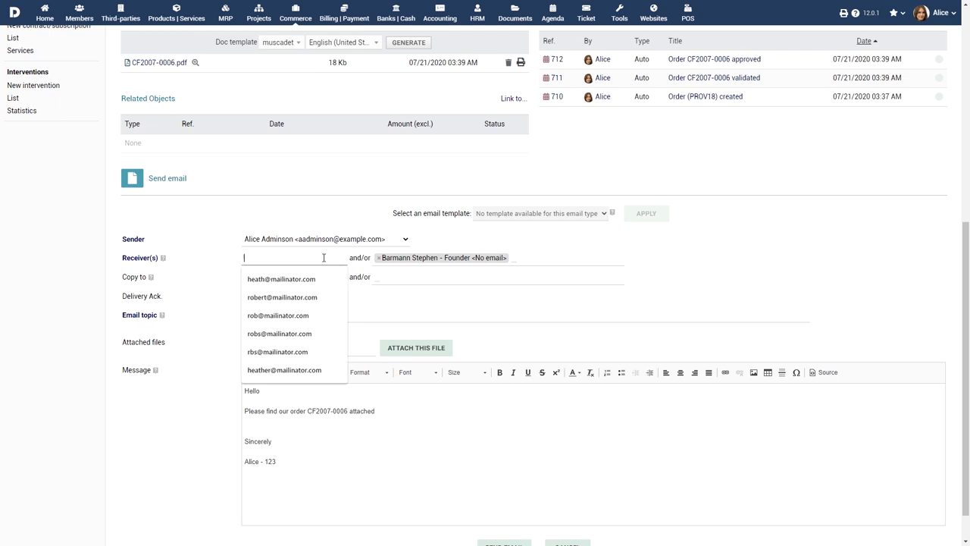
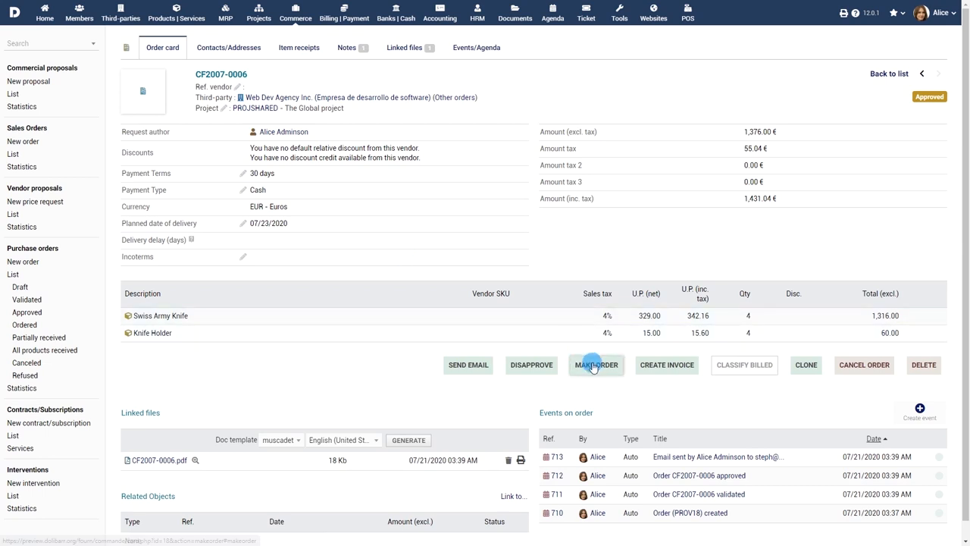
- Mark the order as placed via Email with comment 'As per email discussion'
left_click(597, 363)
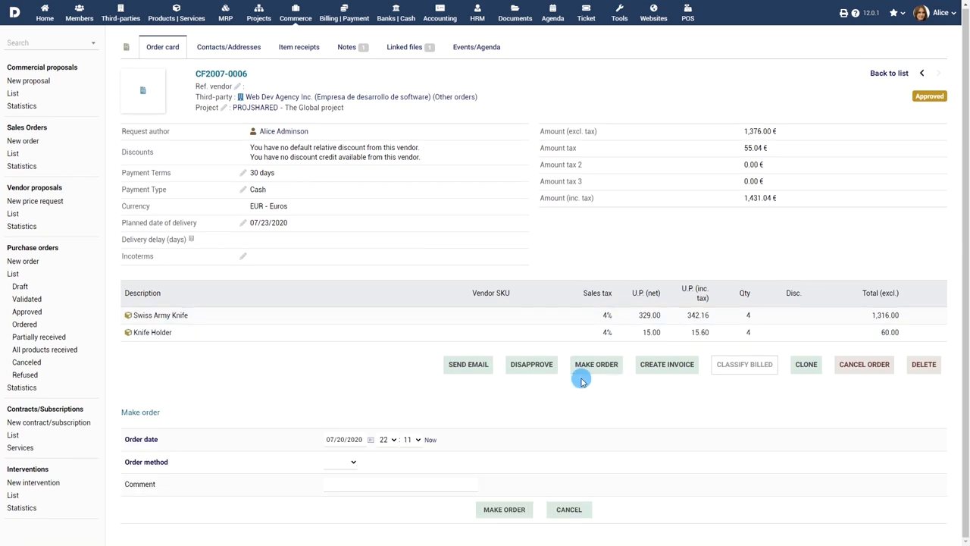
left_click(370, 439)
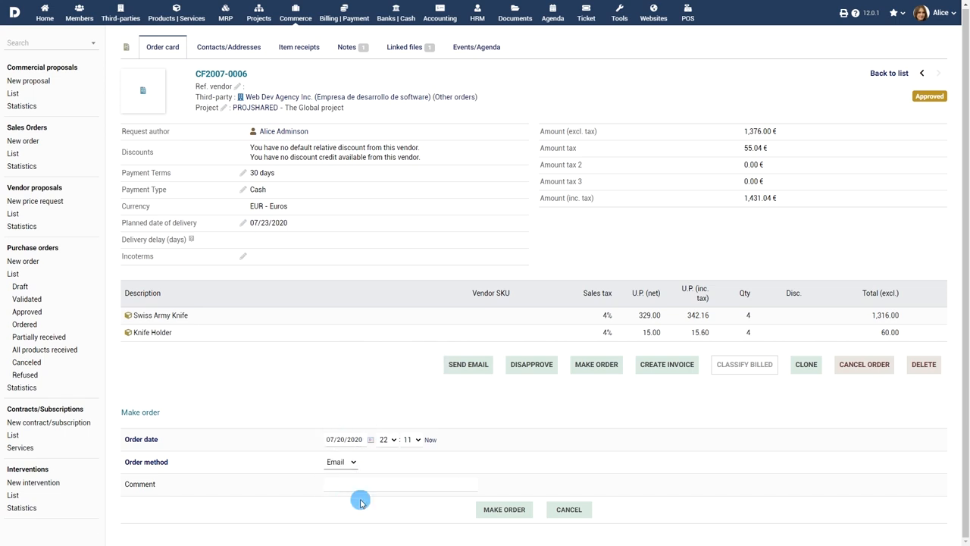
type("As per email")
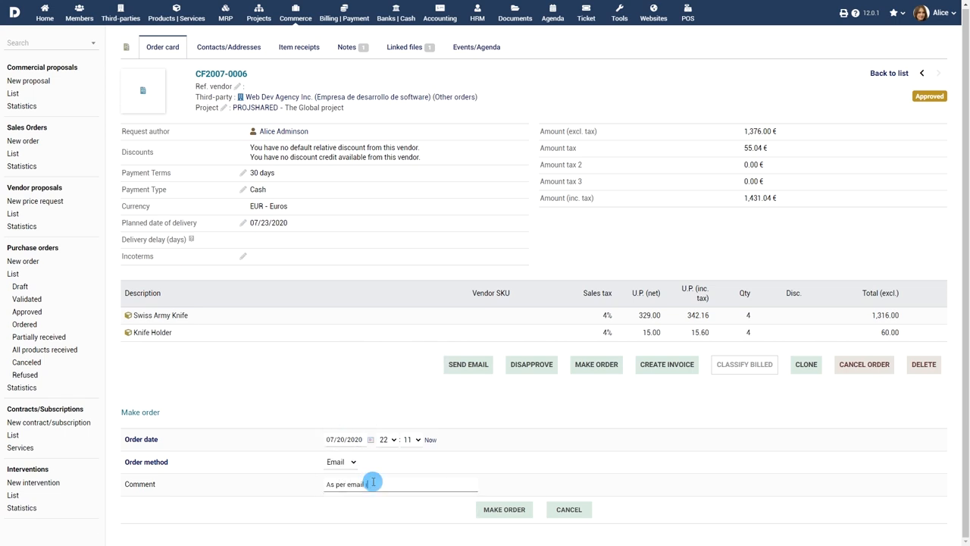
type("discussion")
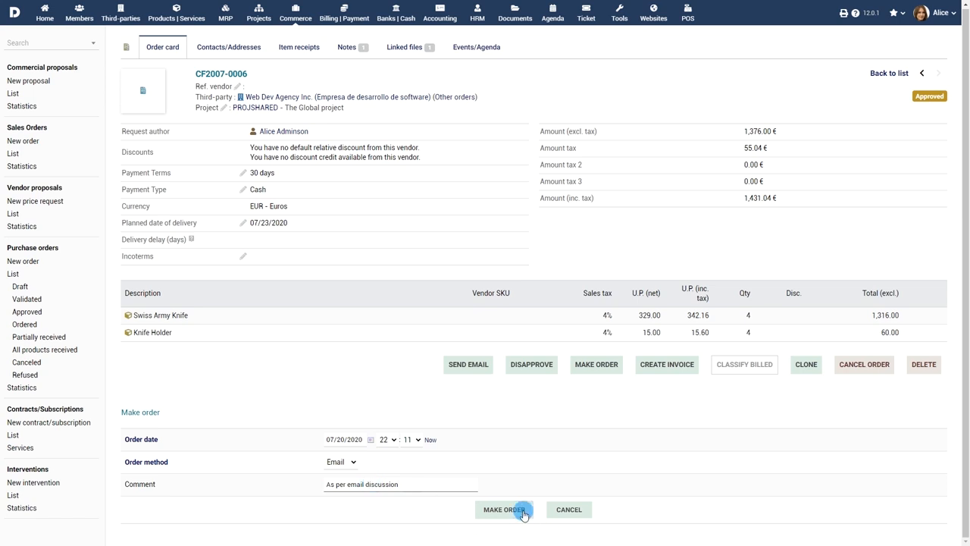
left_click(505, 510)
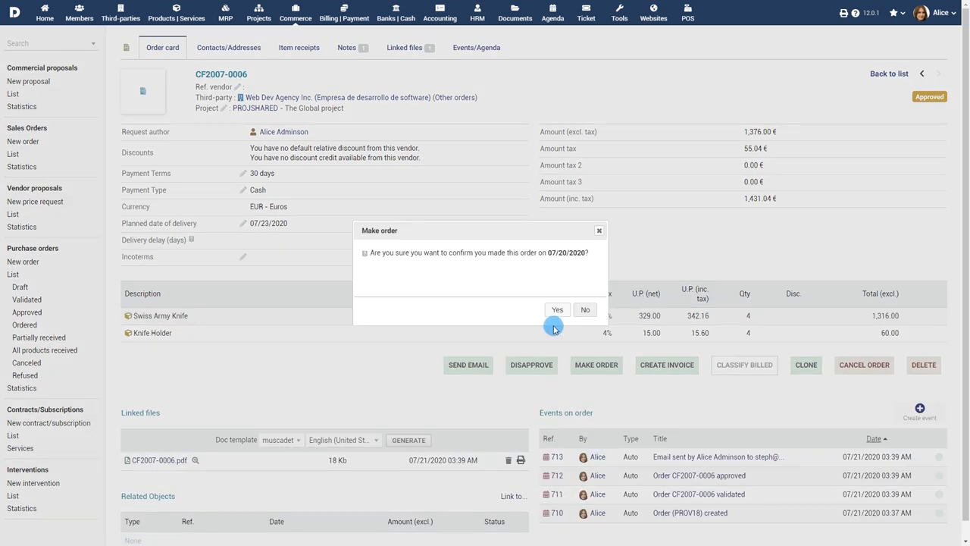
left_click(557, 309)
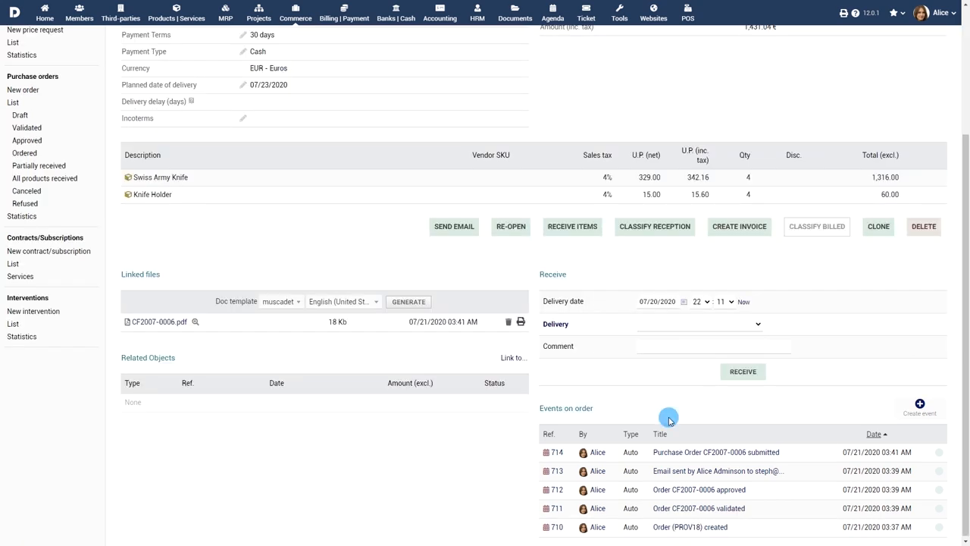
- Set Delivery to Partial with comment 'Received first' and record the reception
left_click(685, 300)
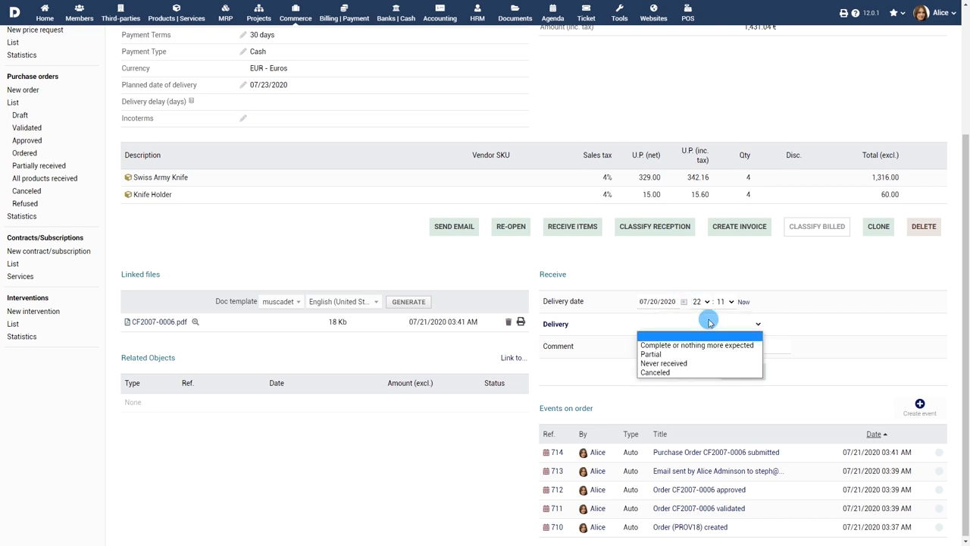
left_click(651, 354)
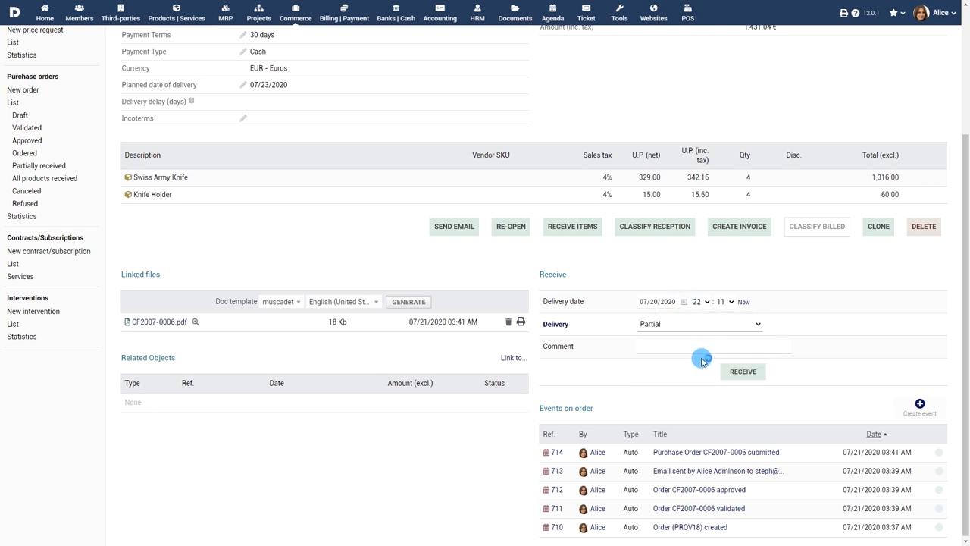
type("Received first 60% of goods")
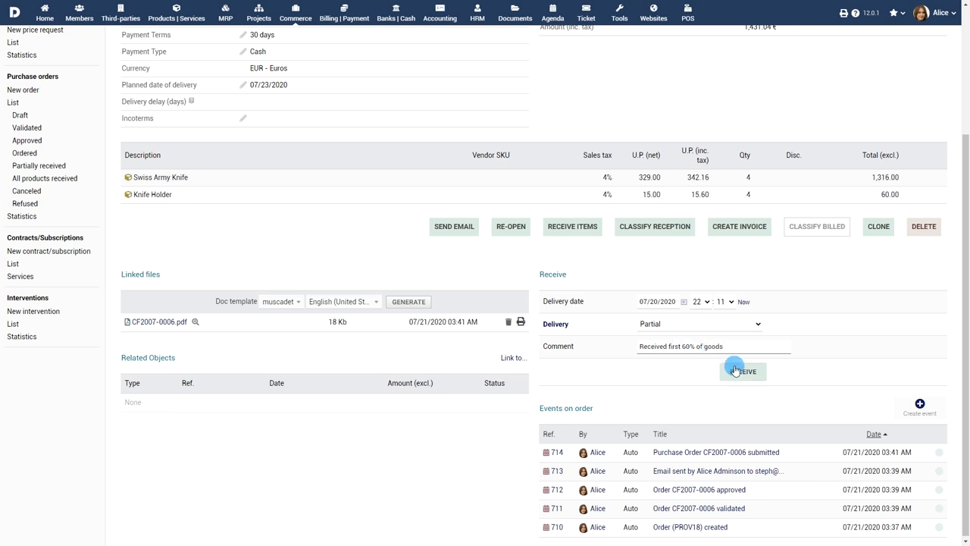
left_click(743, 370)
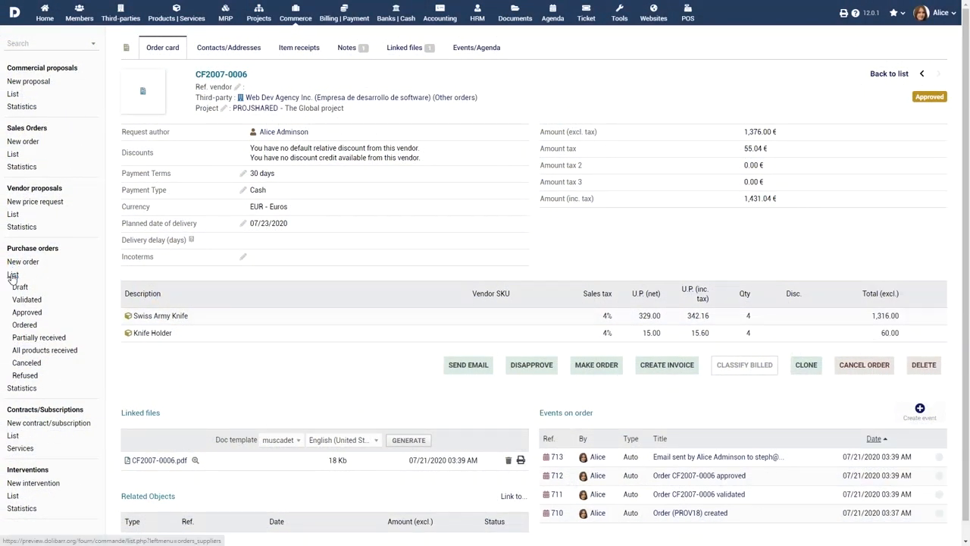
left_click(12, 274)
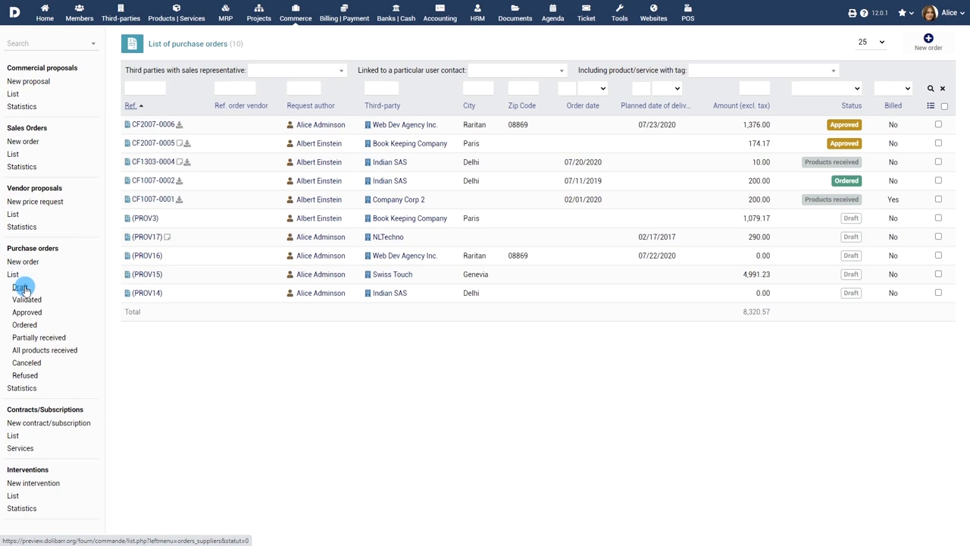
left_click(28, 300)
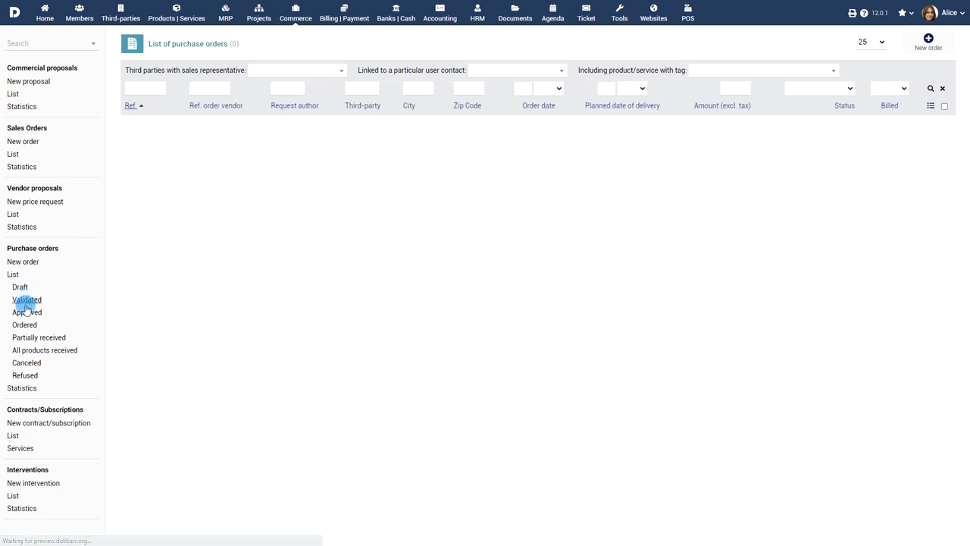
left_click(27, 313)
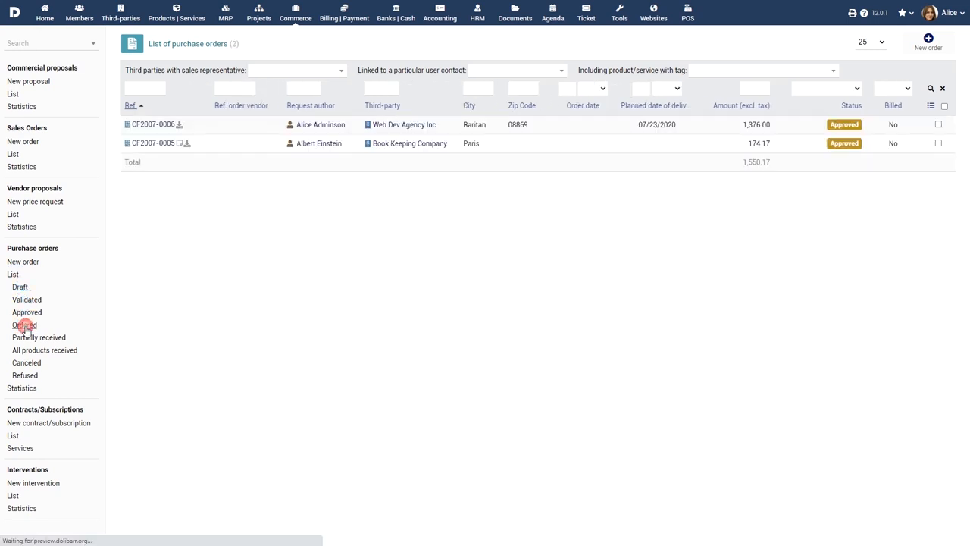
left_click(44, 349)
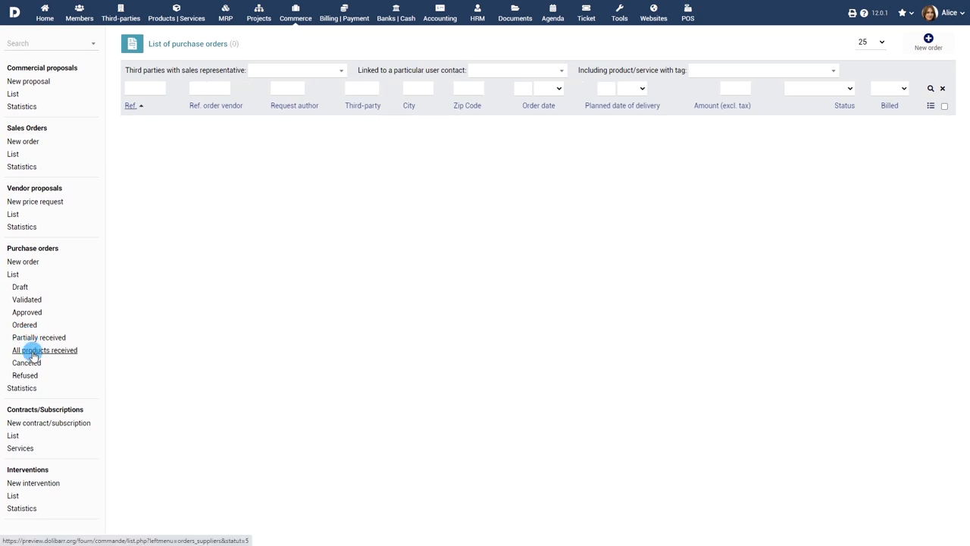
left_click(45, 349)
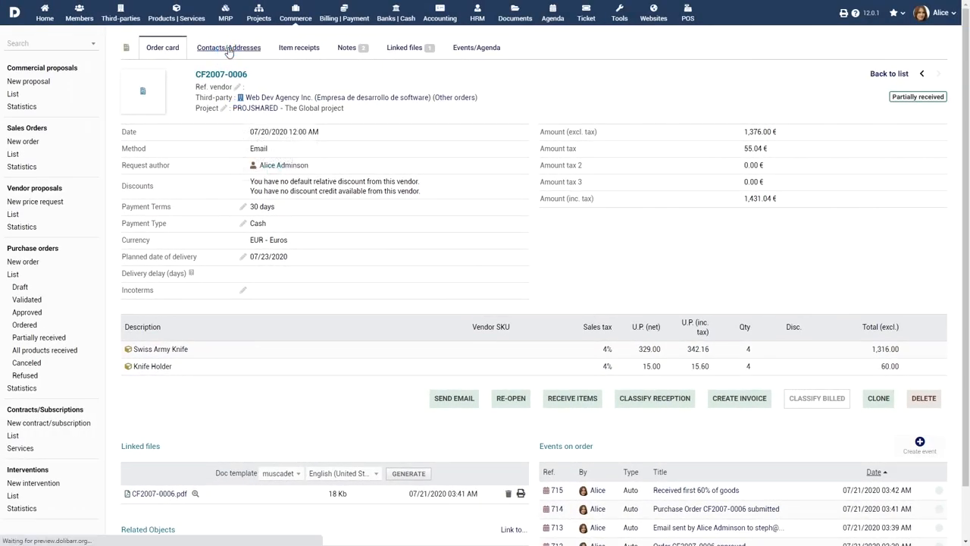
left_click(227, 47)
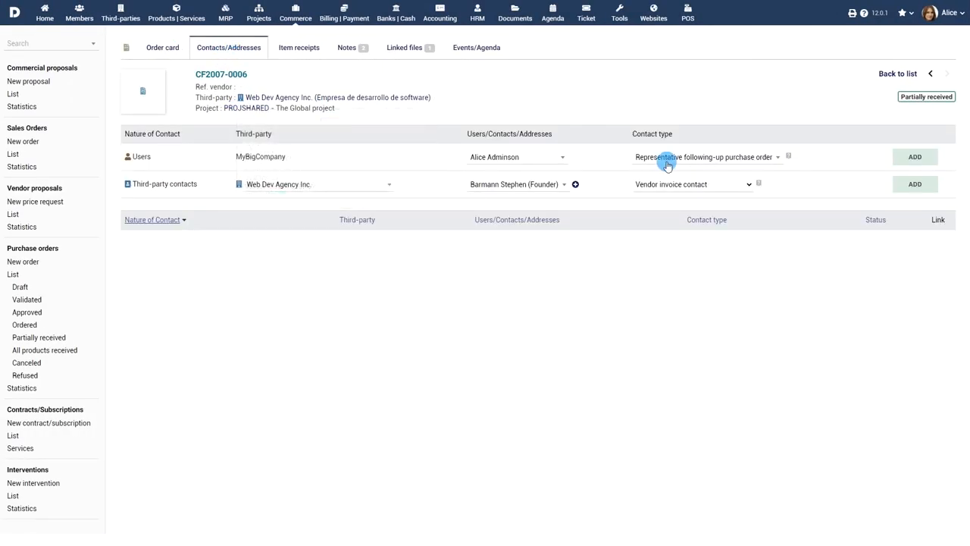
left_click(915, 156)
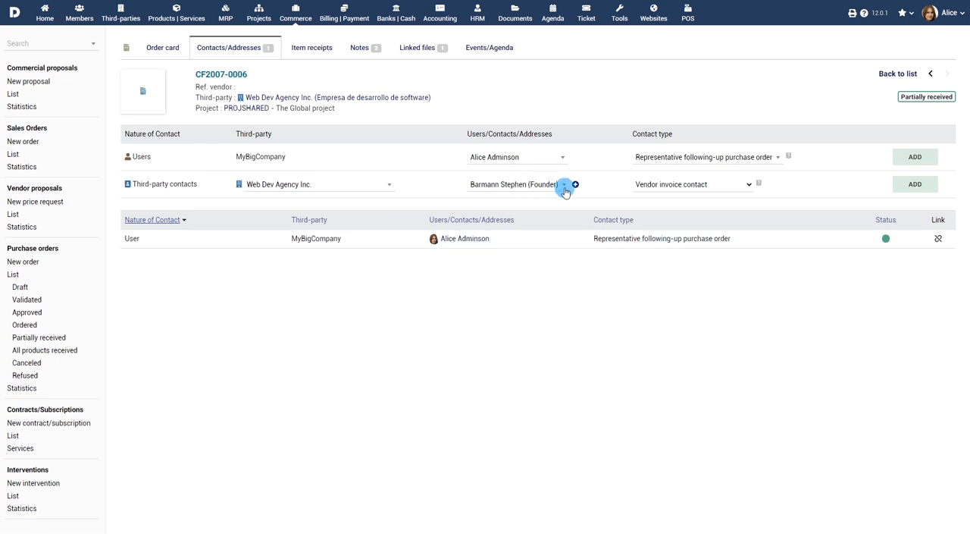
left_click(916, 185)
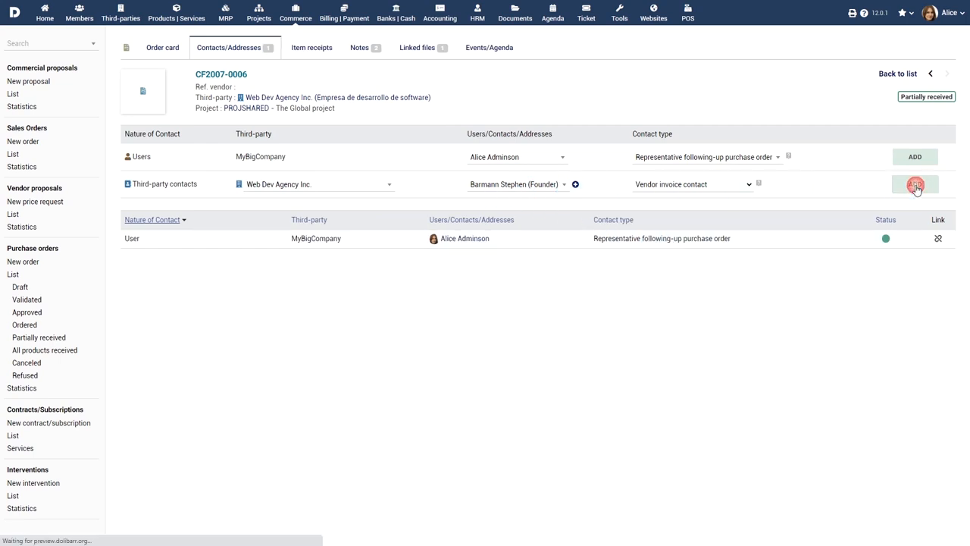
left_click(915, 185)
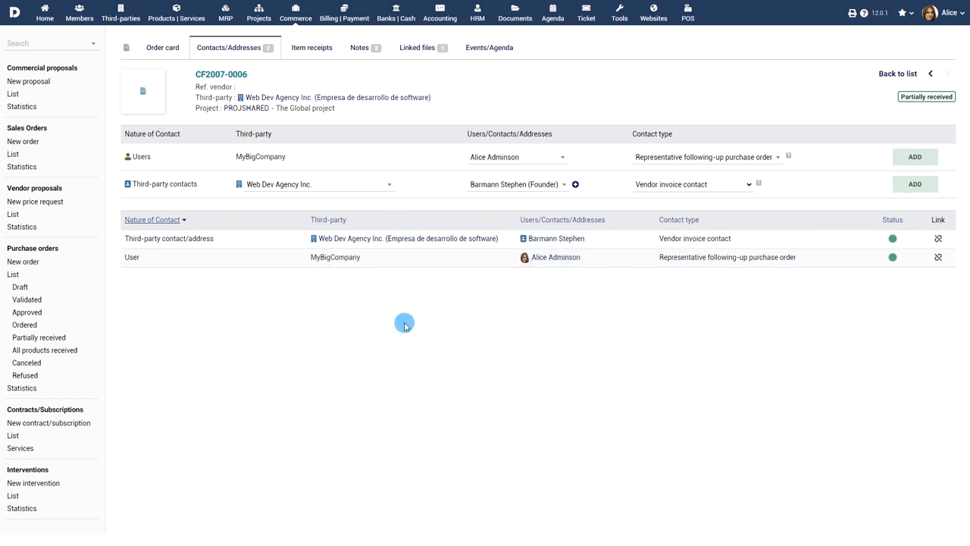
- Review the order's item receipts and move on to its linked files
left_click(312, 47)
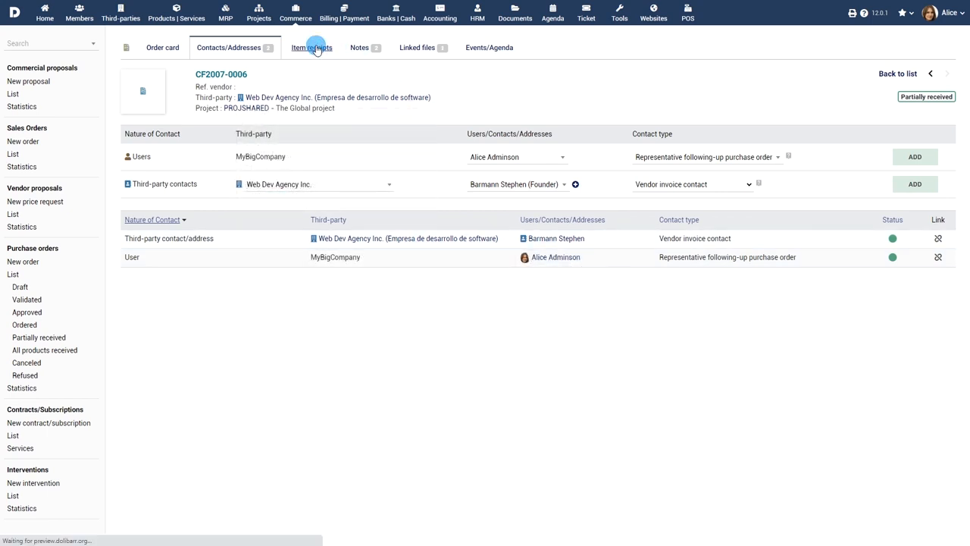
left_click(312, 47)
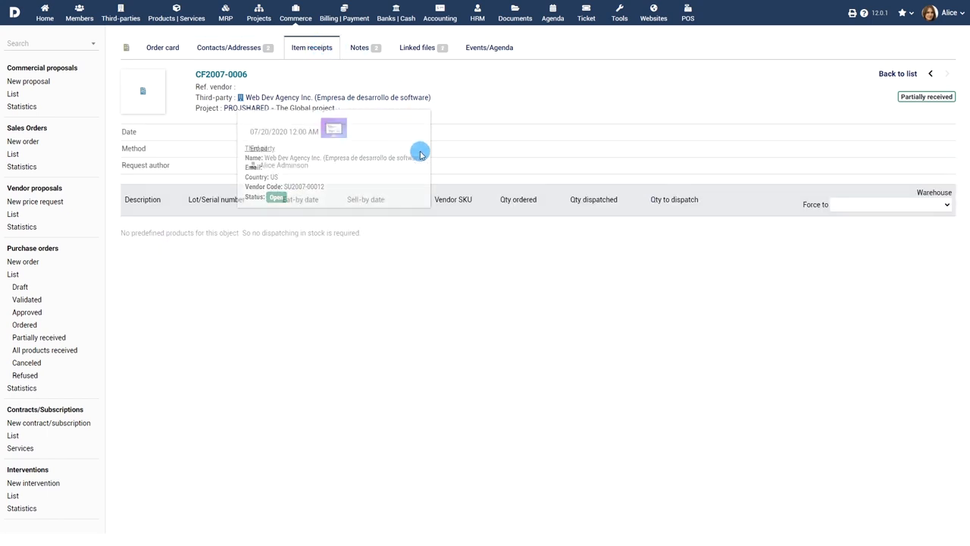
mouse_move(488, 168)
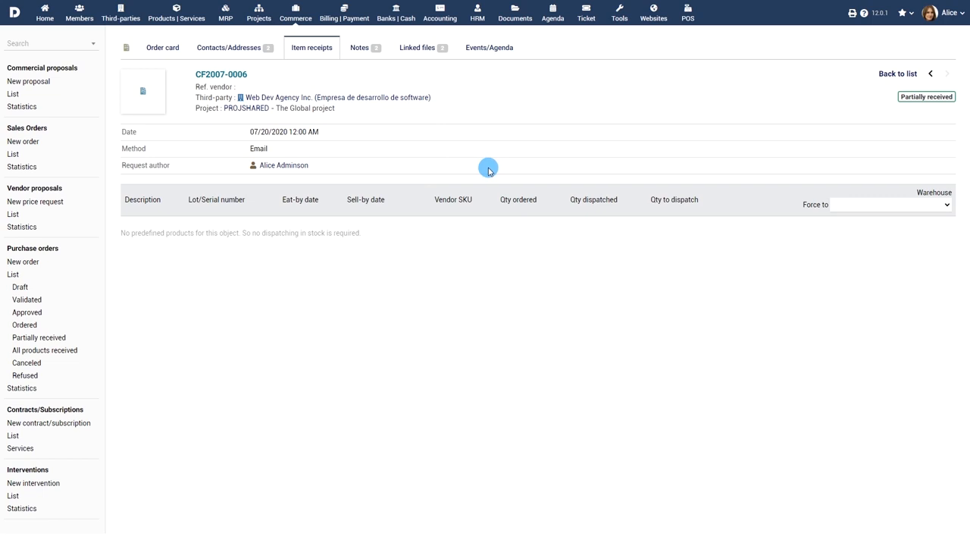
left_click(417, 47)
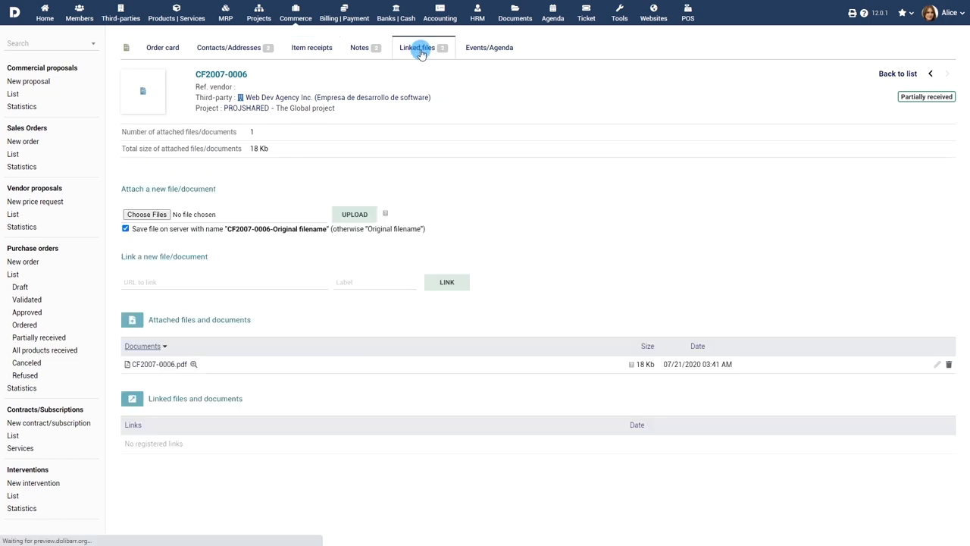
- Upload Contract.pdf to the order, then bring up its events list
left_click(146, 213)
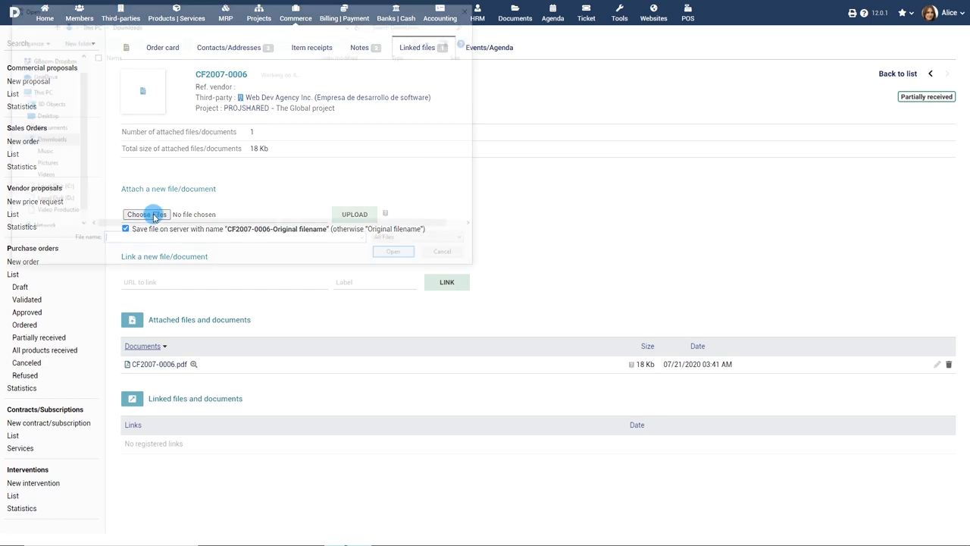
left_click(393, 251)
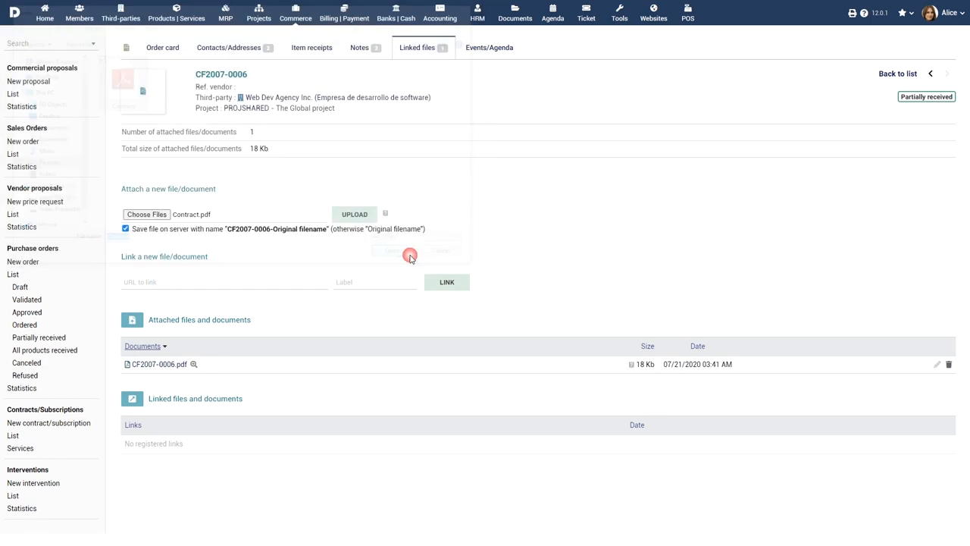
left_click(355, 214)
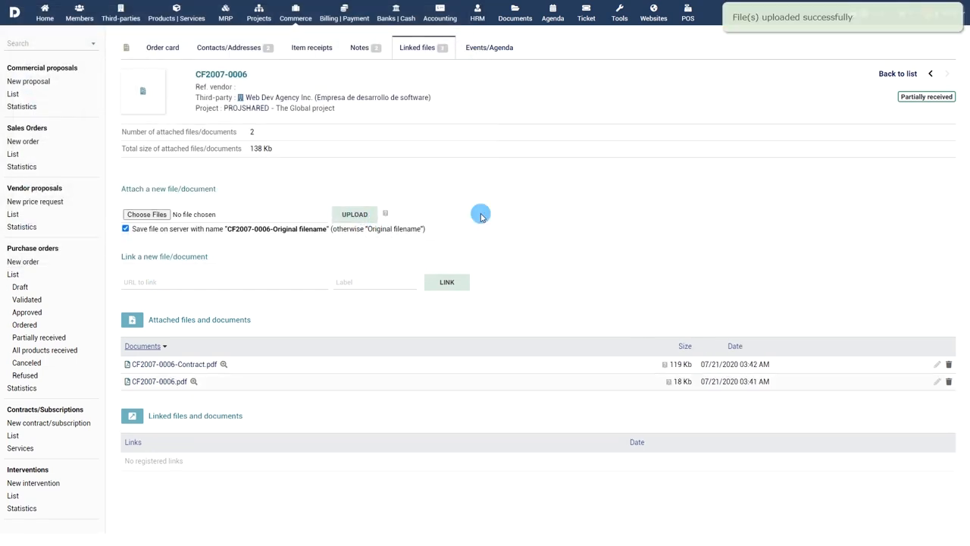
left_click(488, 47)
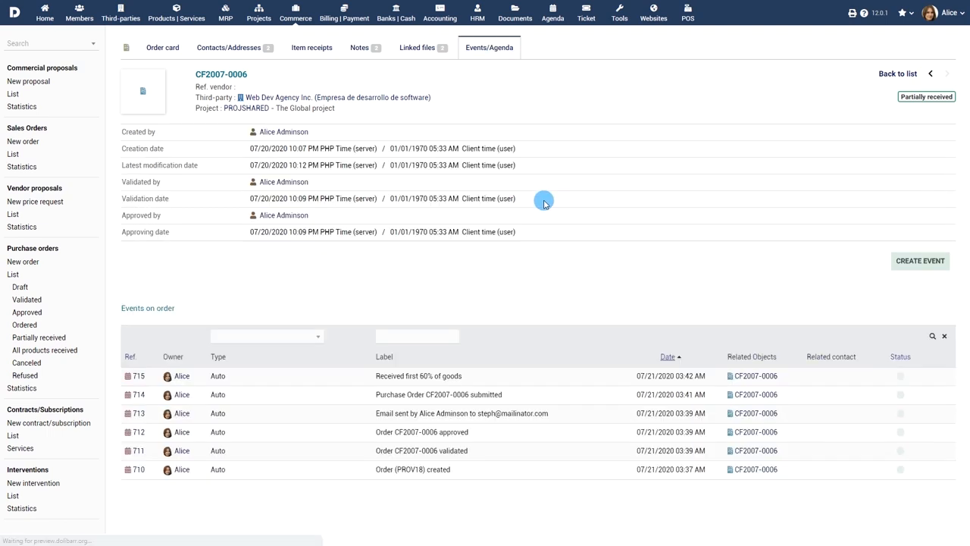
mouse_move(470, 485)
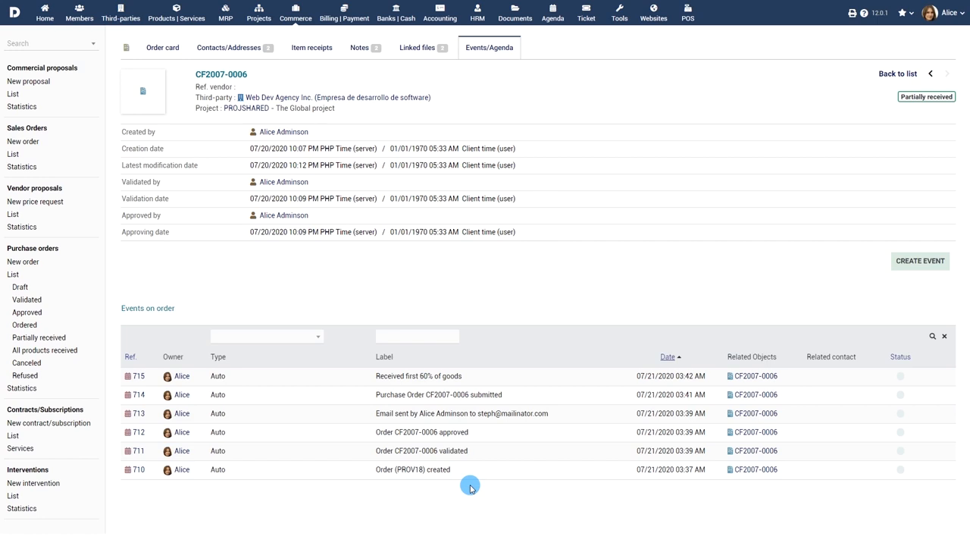
- Go back to the main card of order CF2007-0006
left_click(162, 47)
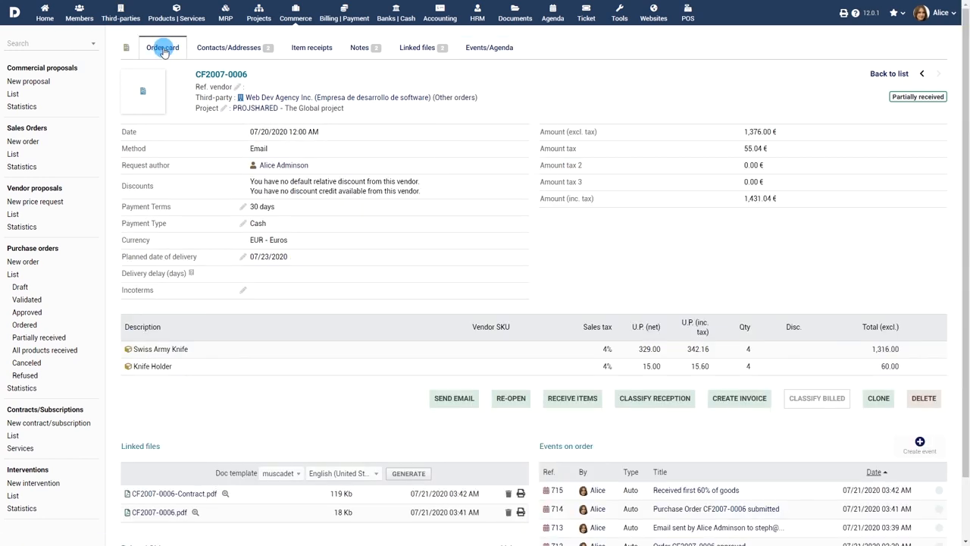
left_click(879, 397)
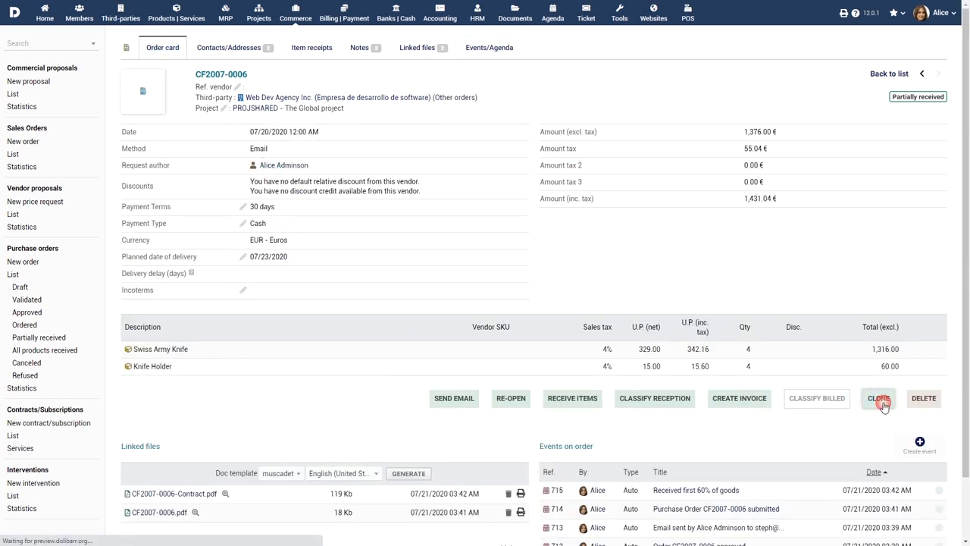
left_click(876, 397)
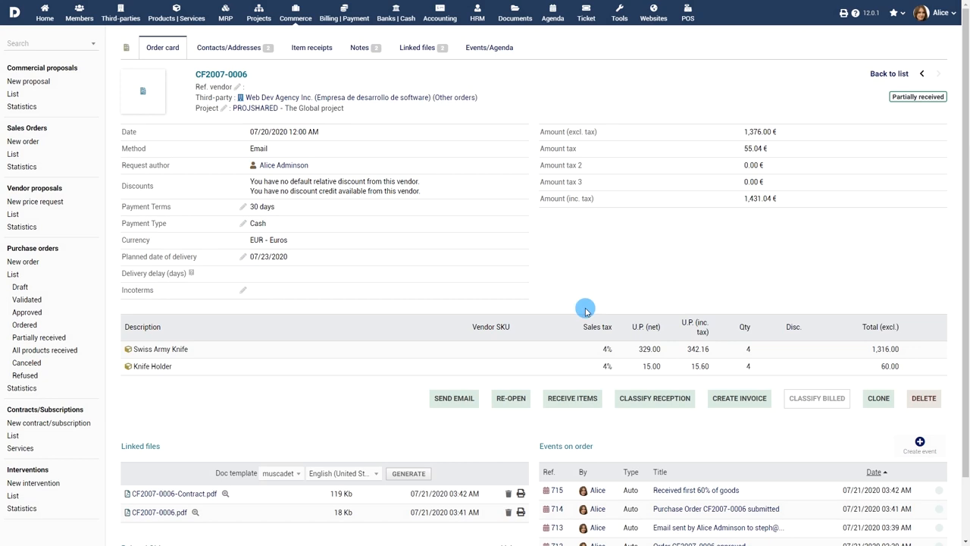
mouse_move(511, 342)
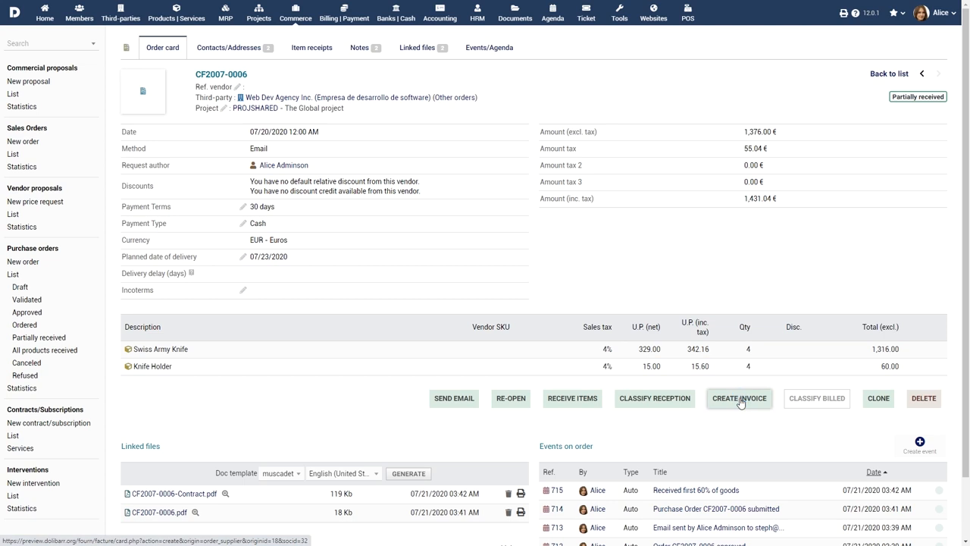
left_click(738, 397)
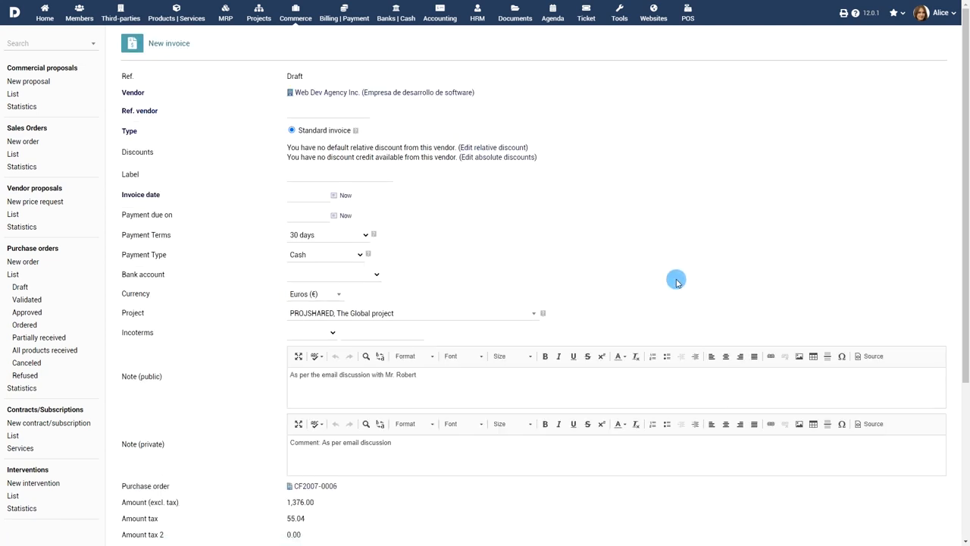
- Create draft vendor invoice PROV33 dated 07/21/2020 and return to order CF2007-0006
scroll("down", 3)
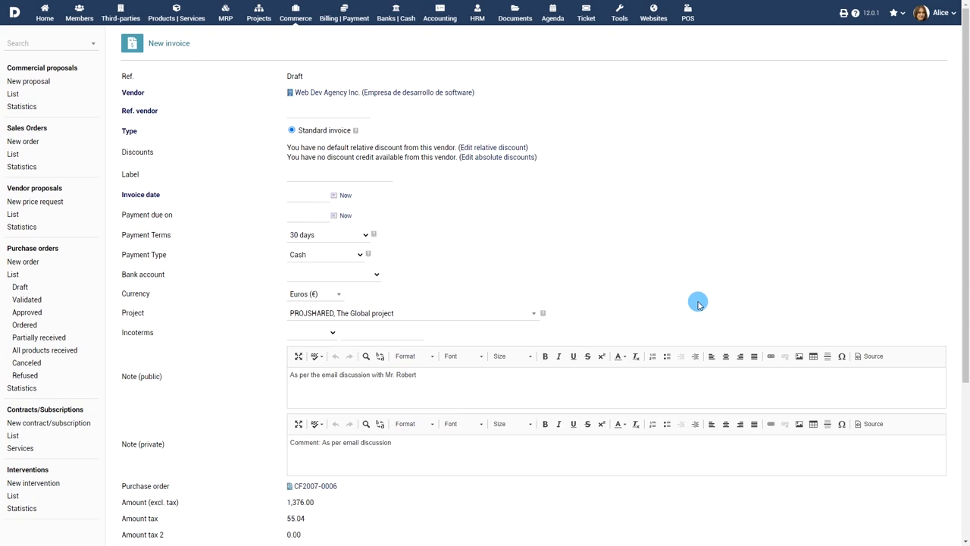
mouse_move(743, 397)
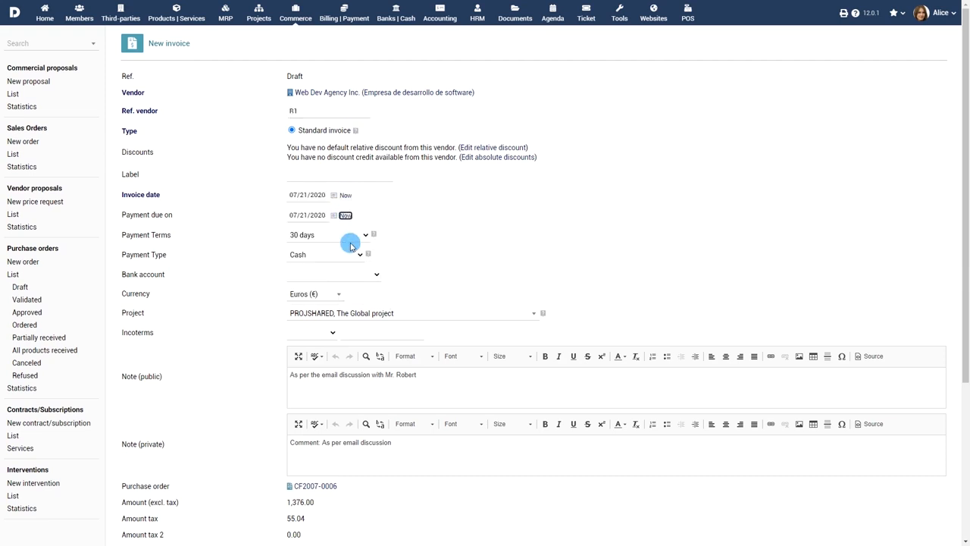
scroll("down", 3)
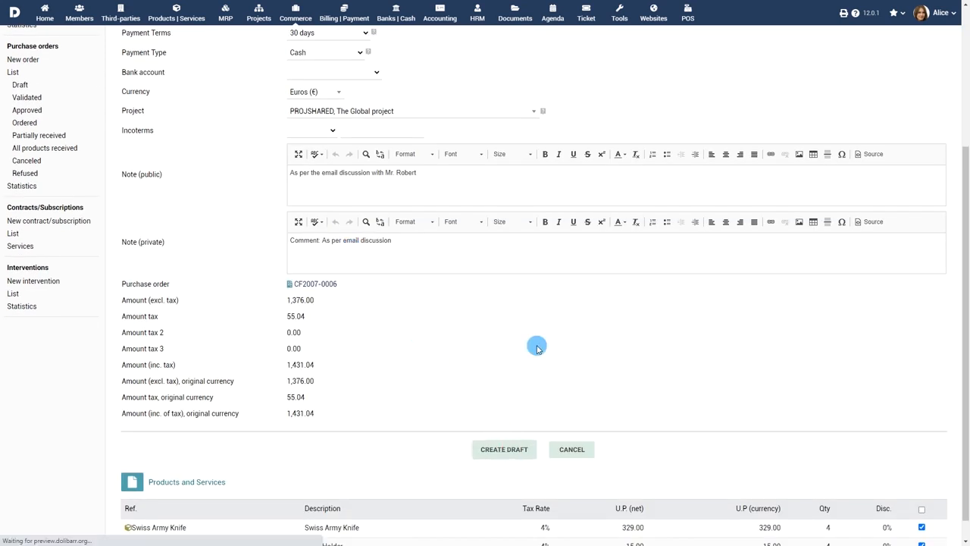
left_click(504, 449)
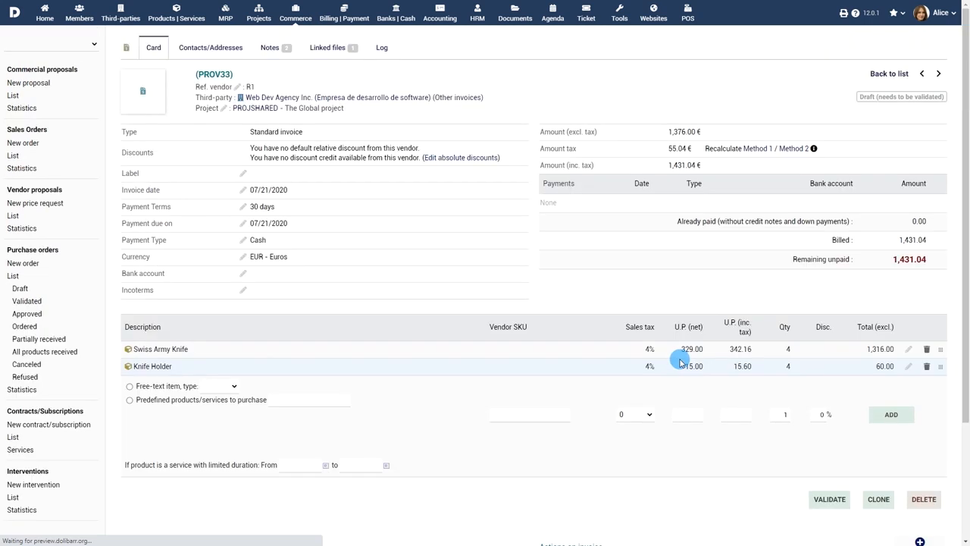
left_click(829, 498)
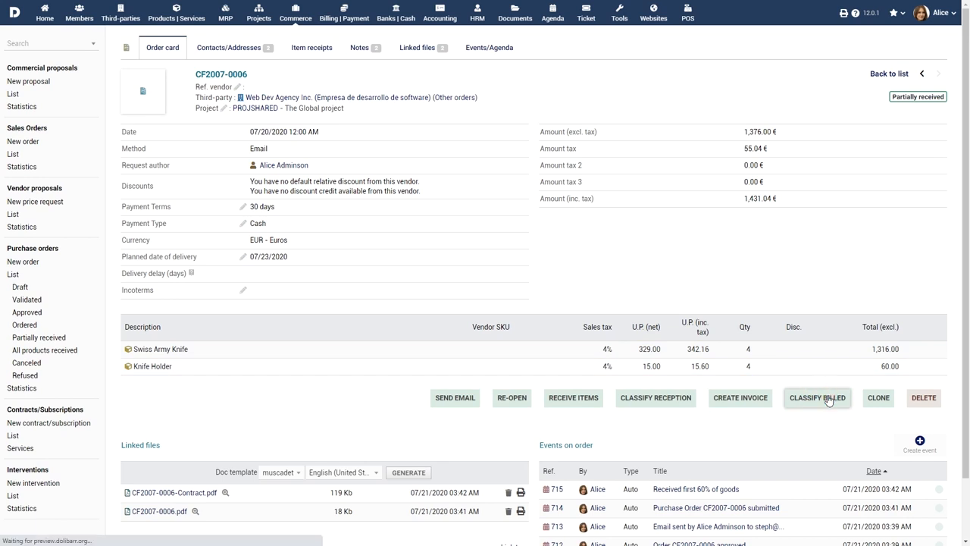
- Classify order CF2007-0006 as billed and bring up purchase order statistics
left_click(817, 397)
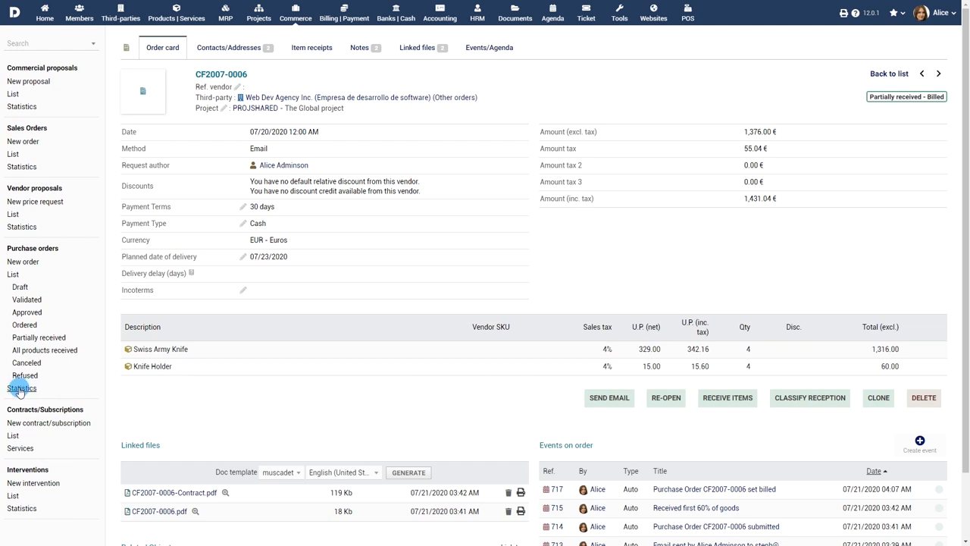
left_click(21, 388)
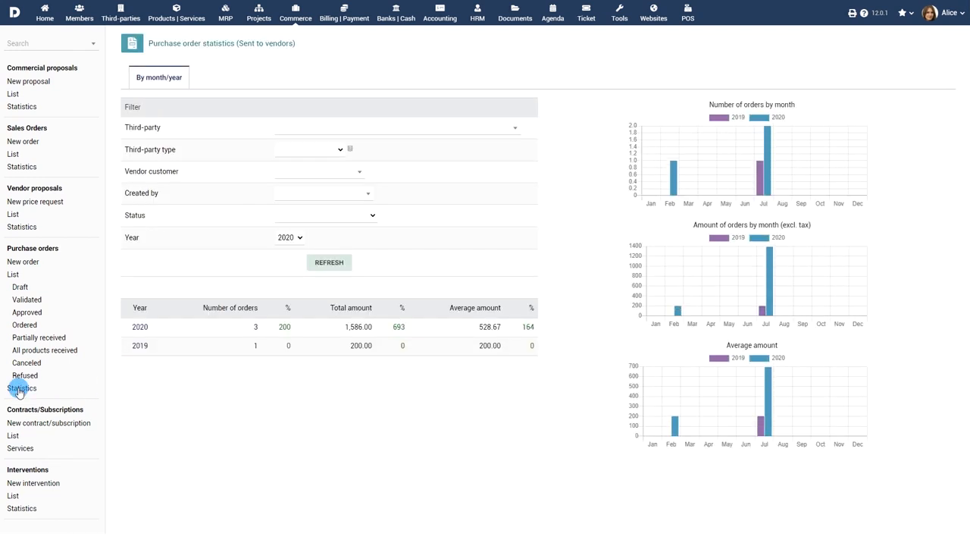
mouse_move(412, 240)
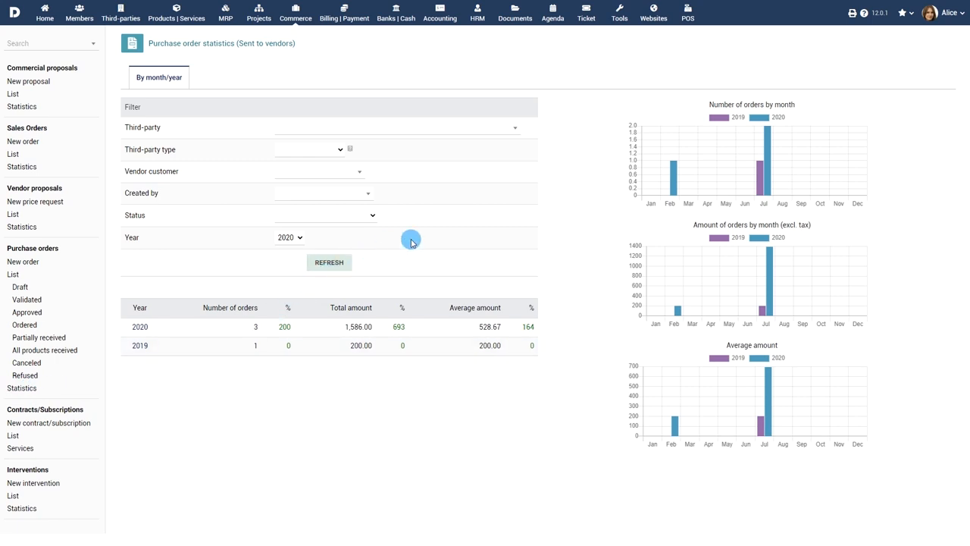
mouse_move(372, 224)
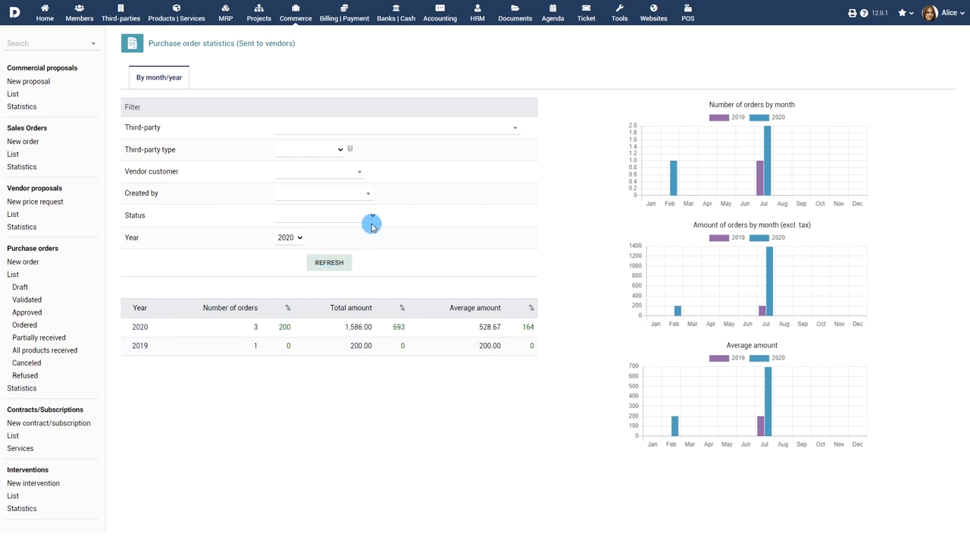
- Filter statistics to status 'All products received', then return to the home dashboard
left_click(371, 215)
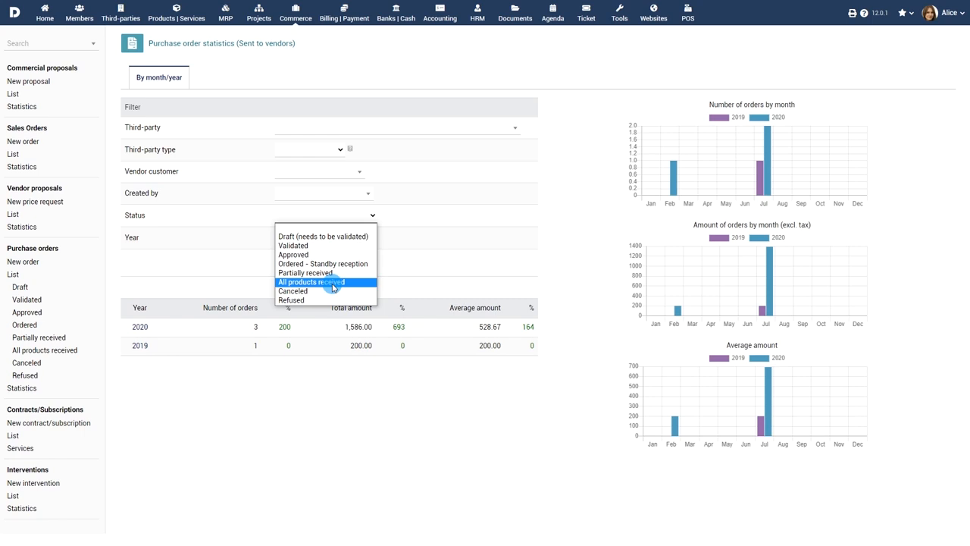
left_click(311, 281)
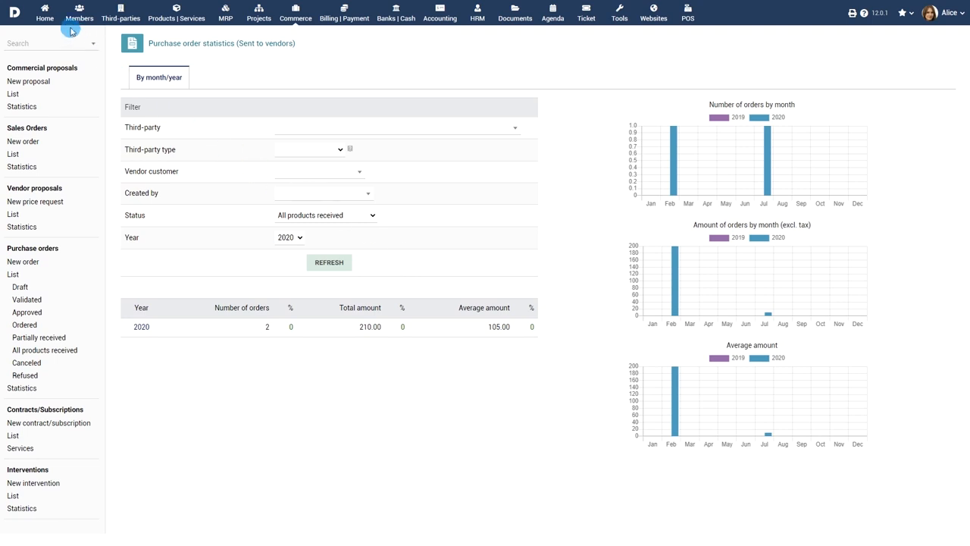
left_click(44, 12)
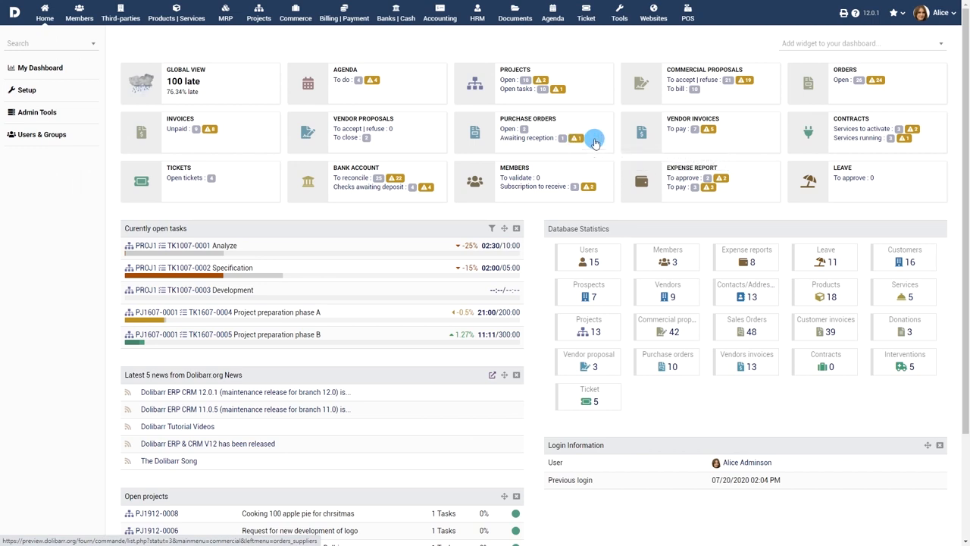
mouse_move(27, 89)
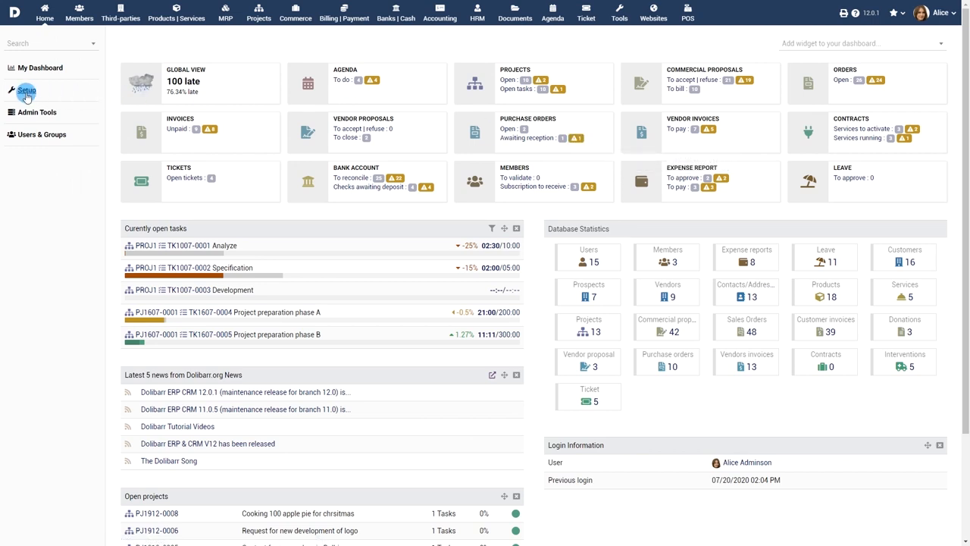
- Go to Setup > Modules/Applications and reach the Vendor module settings
left_click(28, 91)
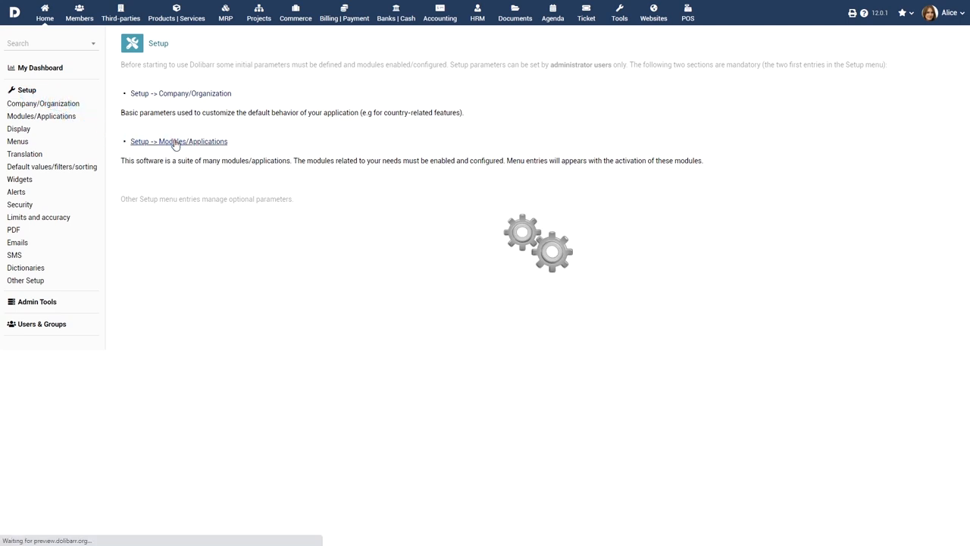
left_click(179, 141)
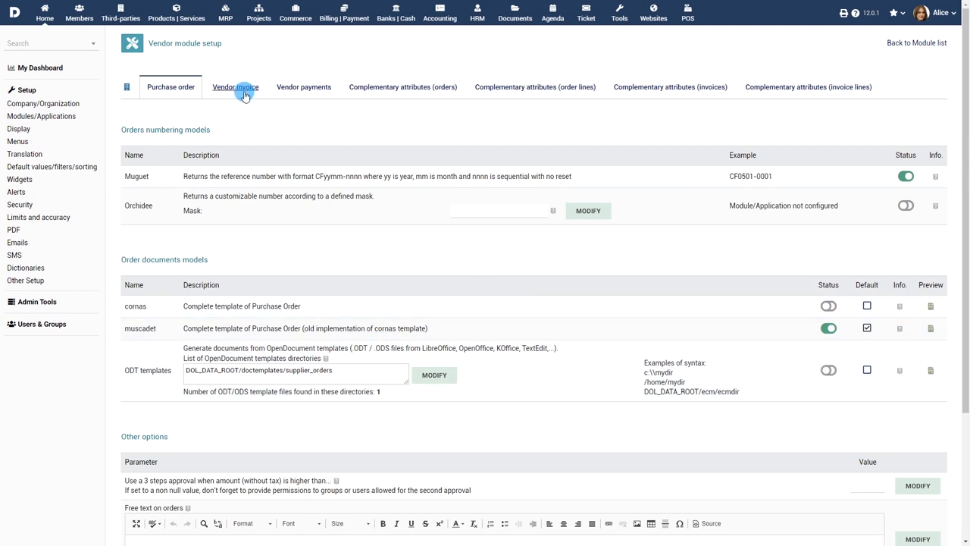
- Review Vendor invoice and Vendor payments settings, then reach Complementary attributes (orders)
left_click(235, 86)
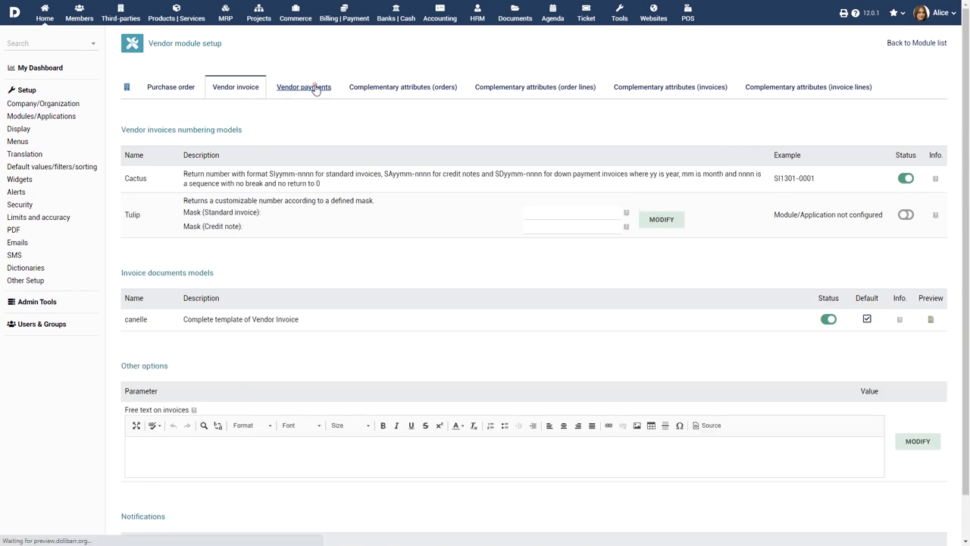
left_click(303, 86)
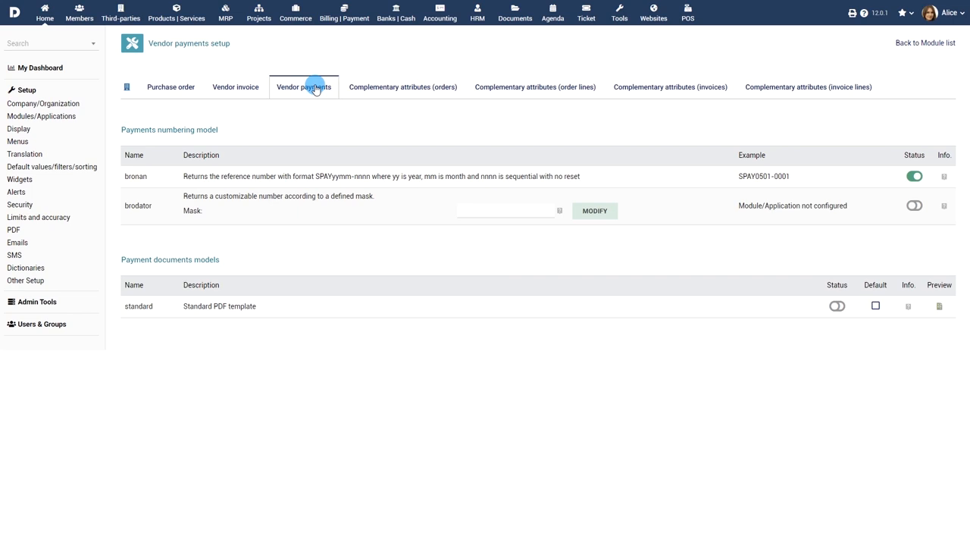
left_click(404, 86)
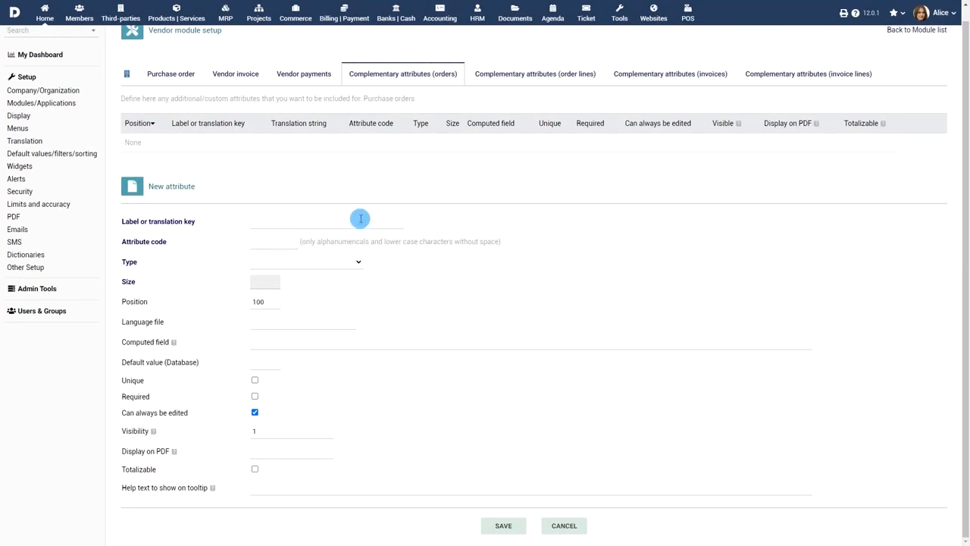
- Save a new custom attribute labelled 'Agent Code' for purchase orders
type("Agent Code")
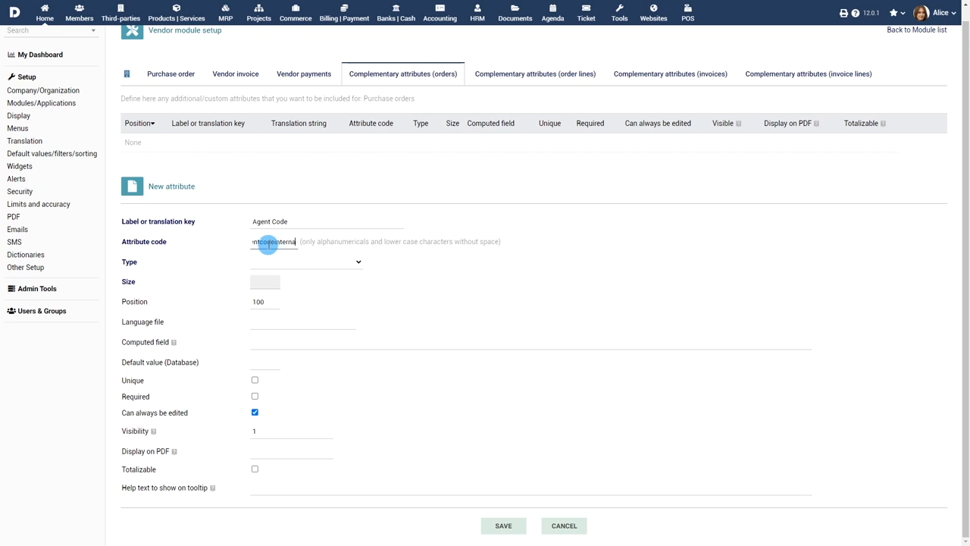
left_click(306, 260)
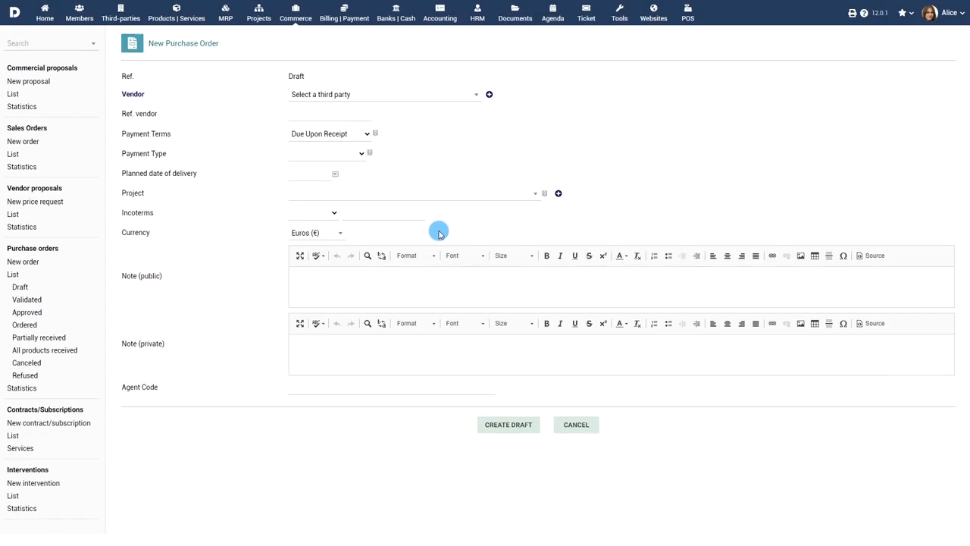
mouse_move(309, 391)
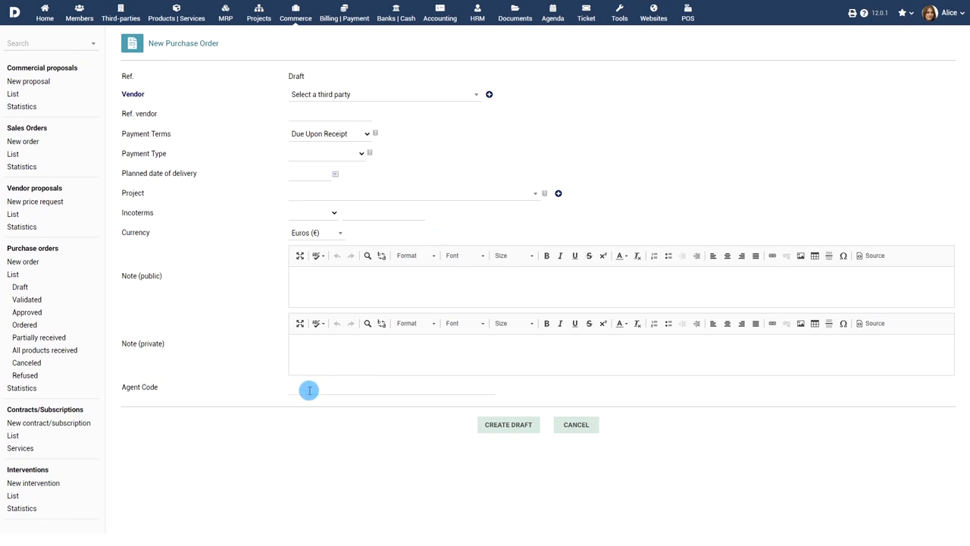
mouse_move(545, 394)
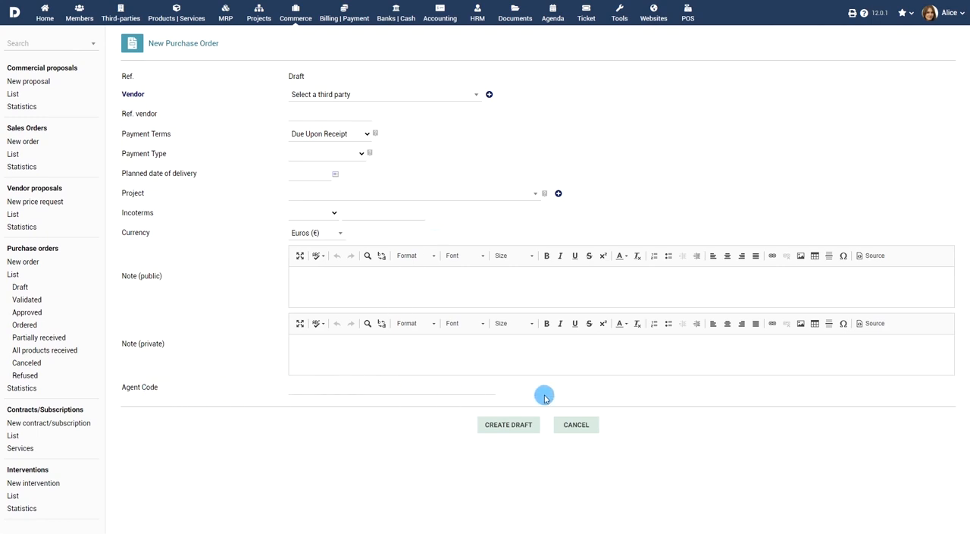